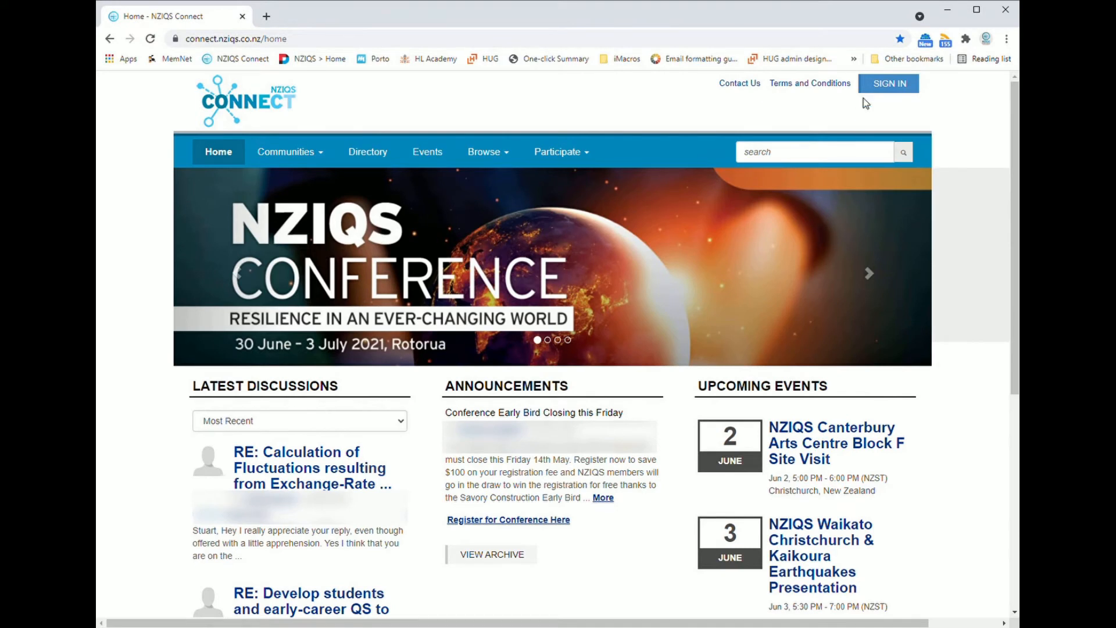
Sign in as 'cameron', glancing at the registration form before submitting the login.
left_click(887, 84)
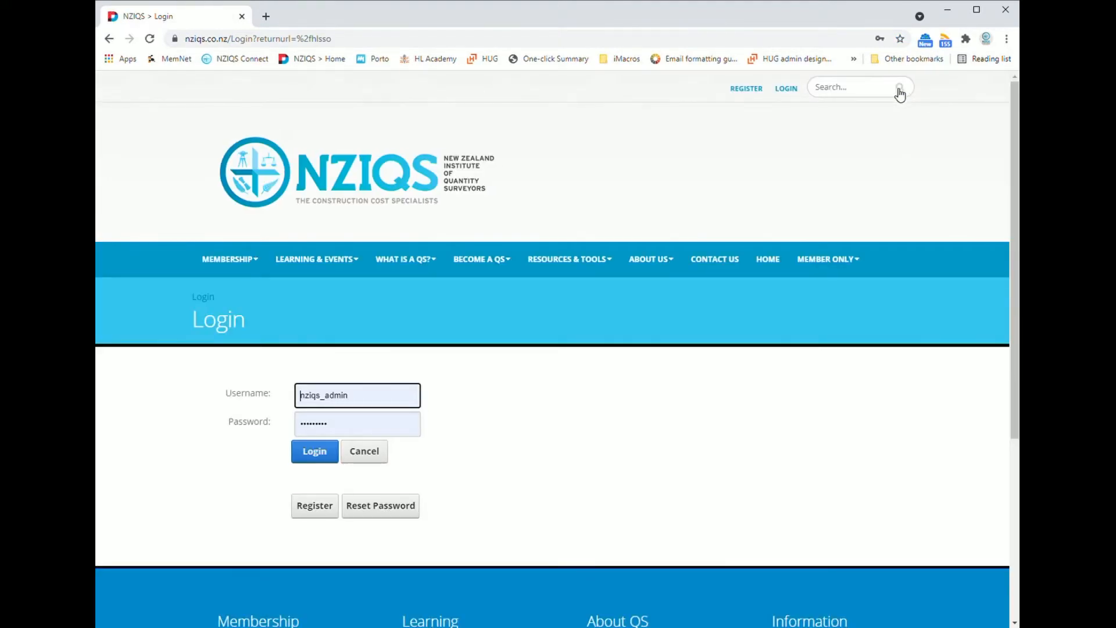
type("cameron")
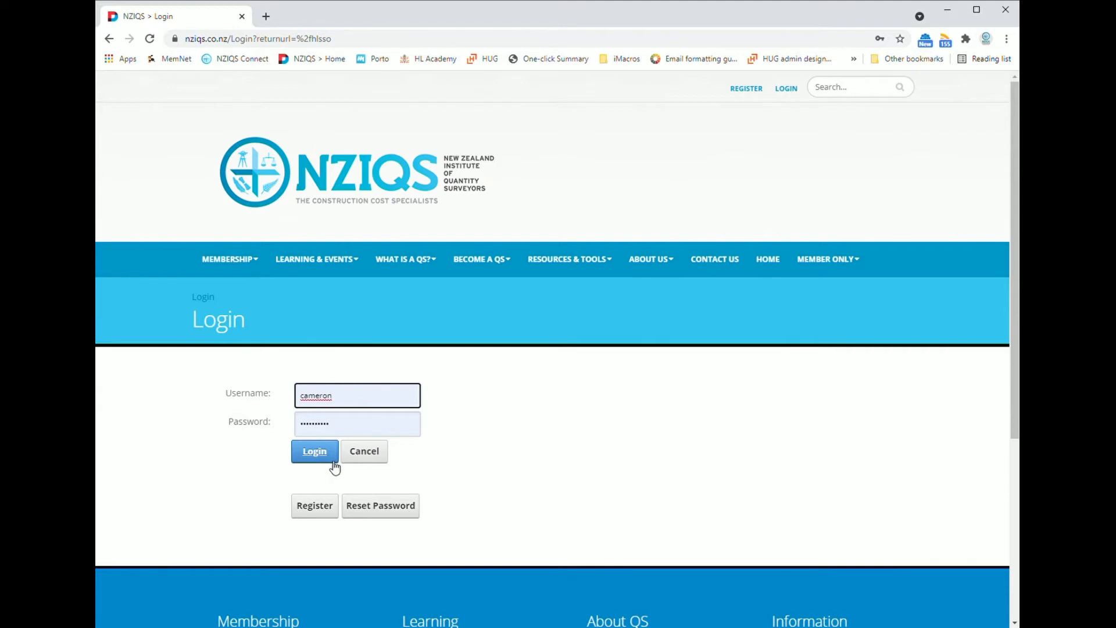
mouse_move(315, 506)
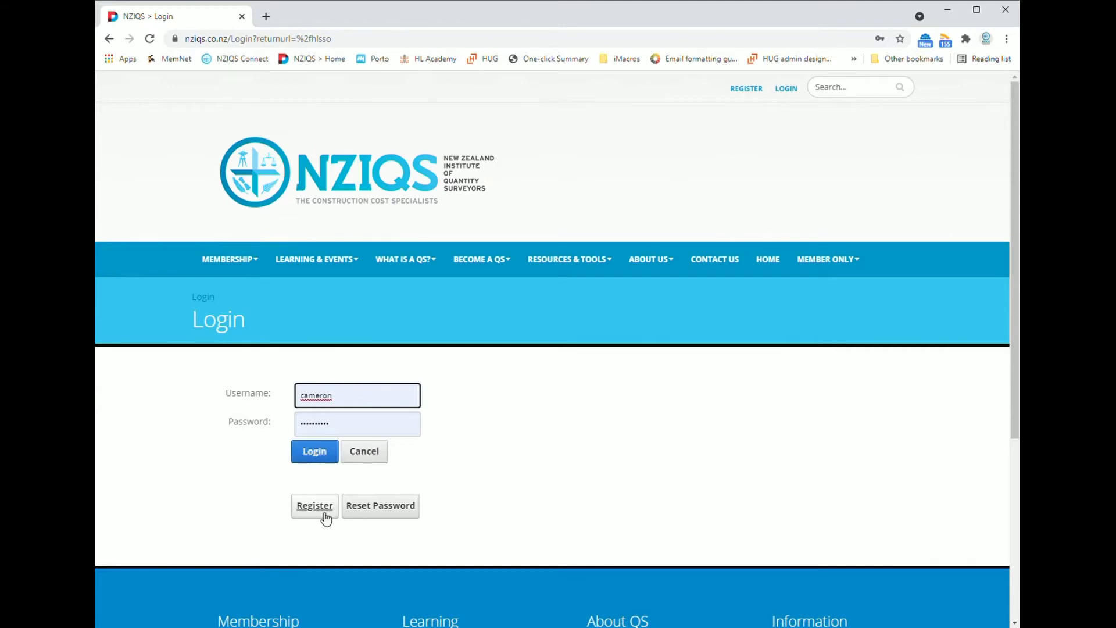
left_click(314, 506)
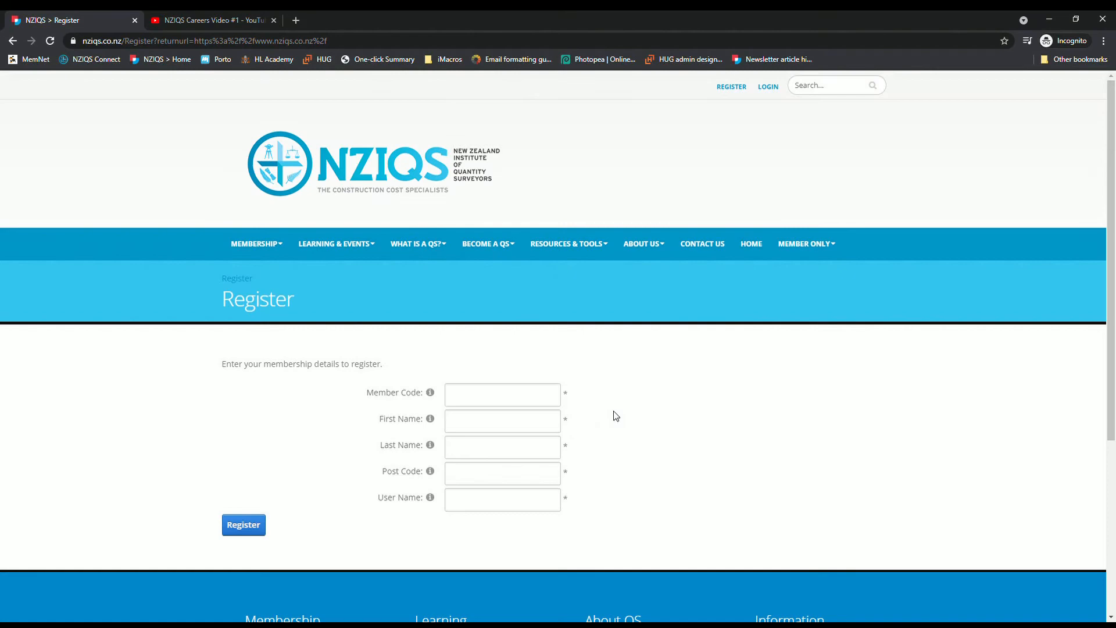
left_click(768, 86)
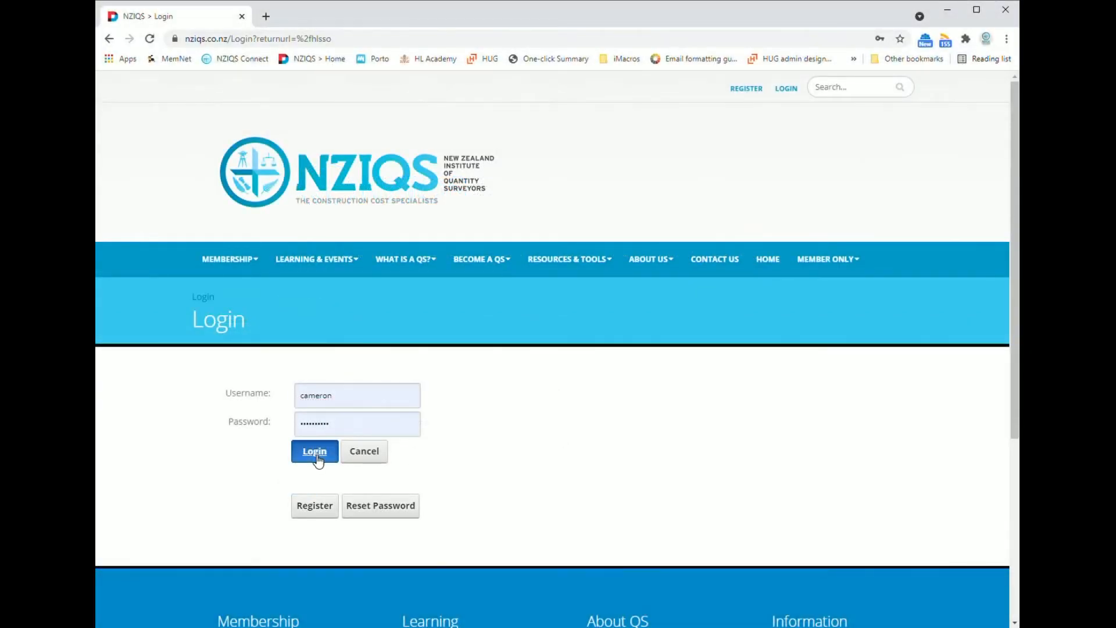
left_click(314, 452)
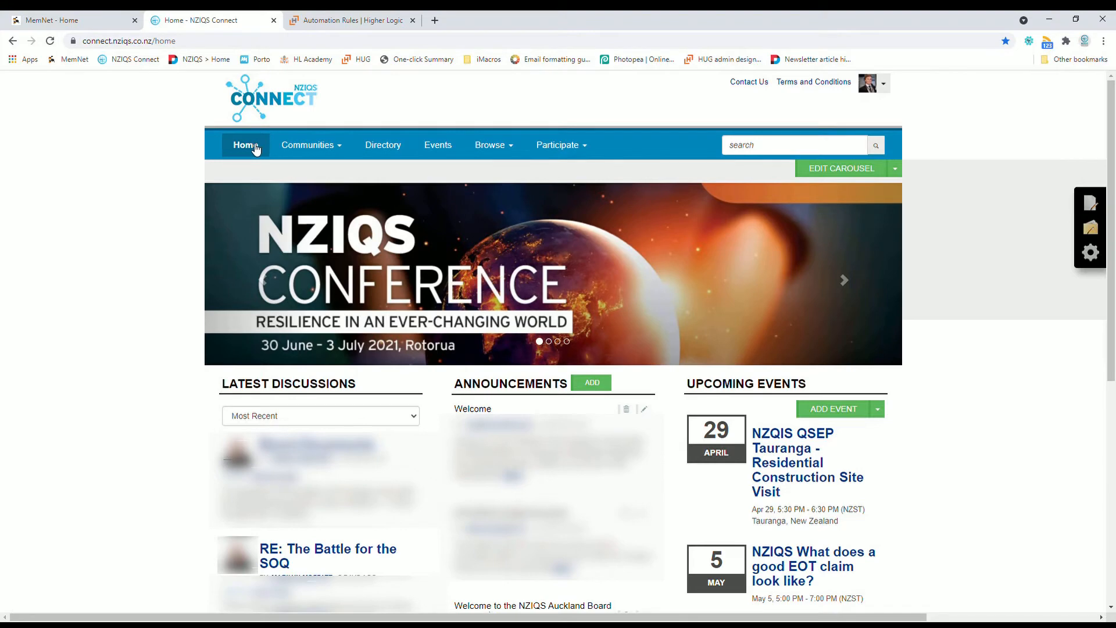
Browse the Home, Events and Participate menus, then show the member account summary.
left_click(307, 145)
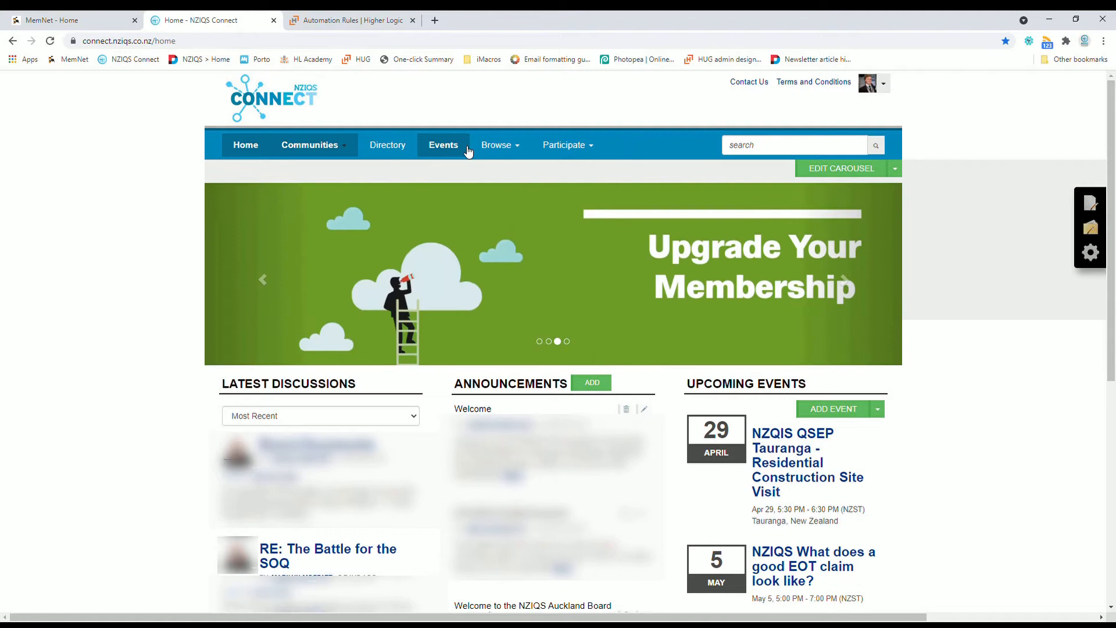
left_click(491, 145)
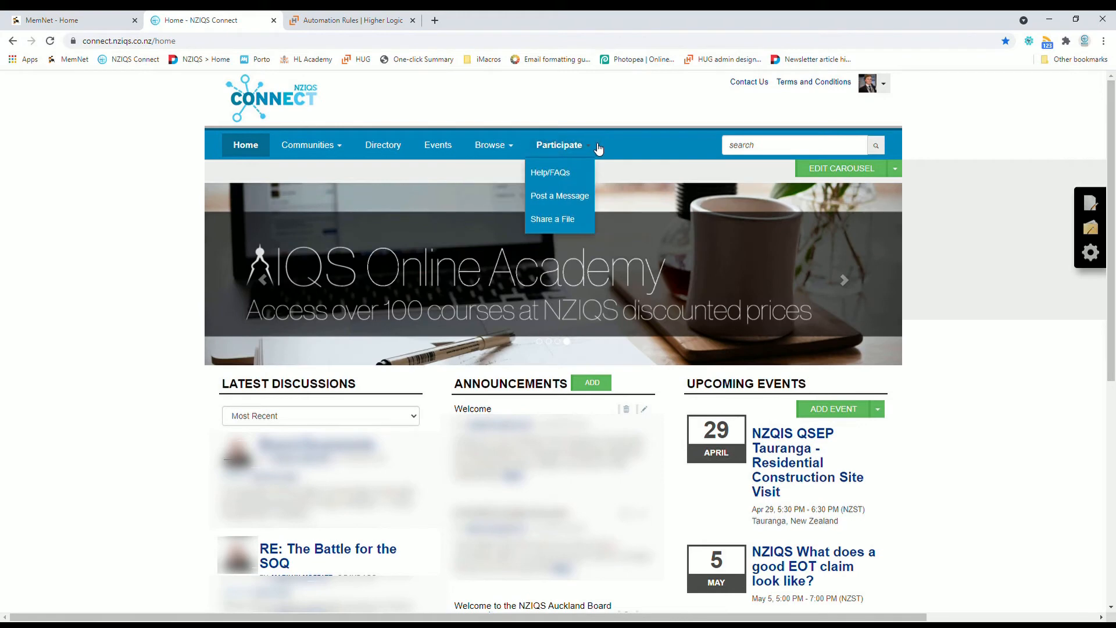
mouse_move(560, 195)
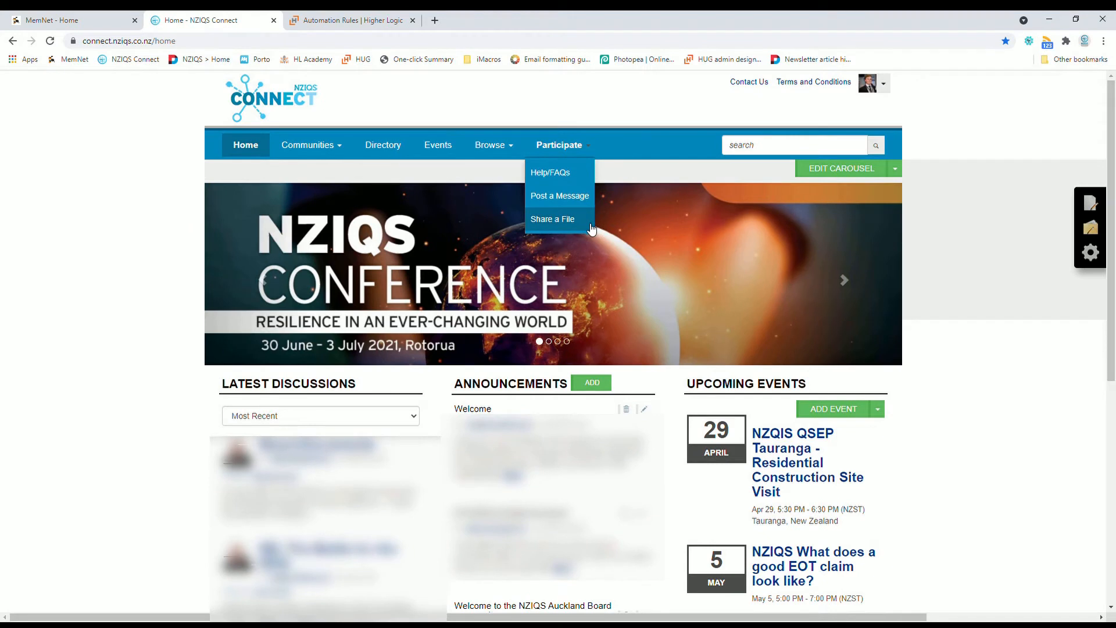
left_click(884, 83)
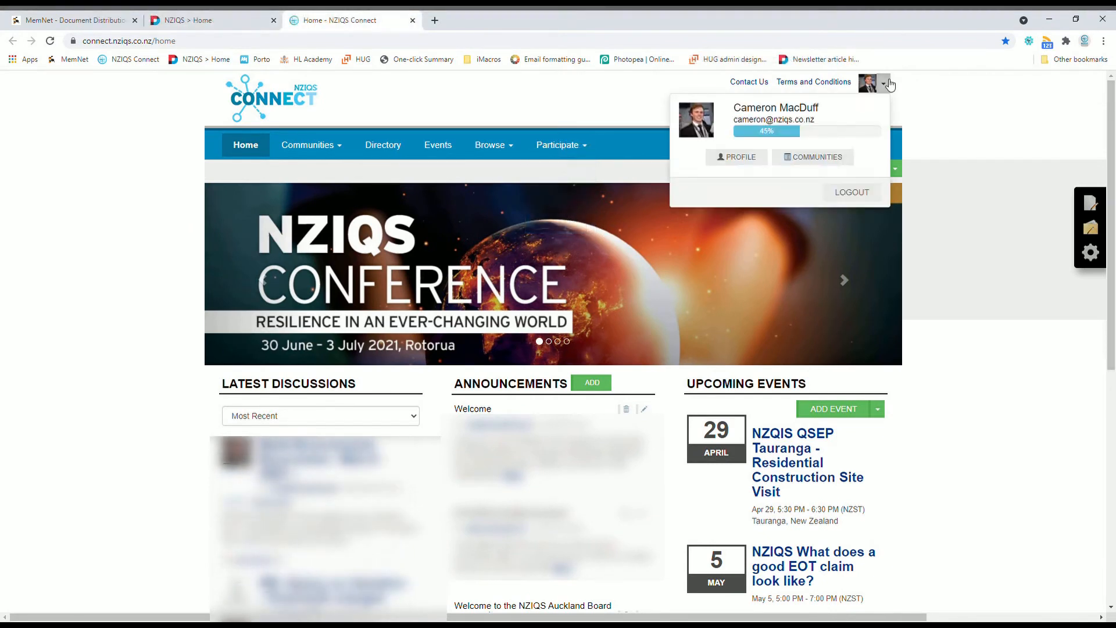
From your own profile, view the Contacts page under My Connections.
left_click(885, 83)
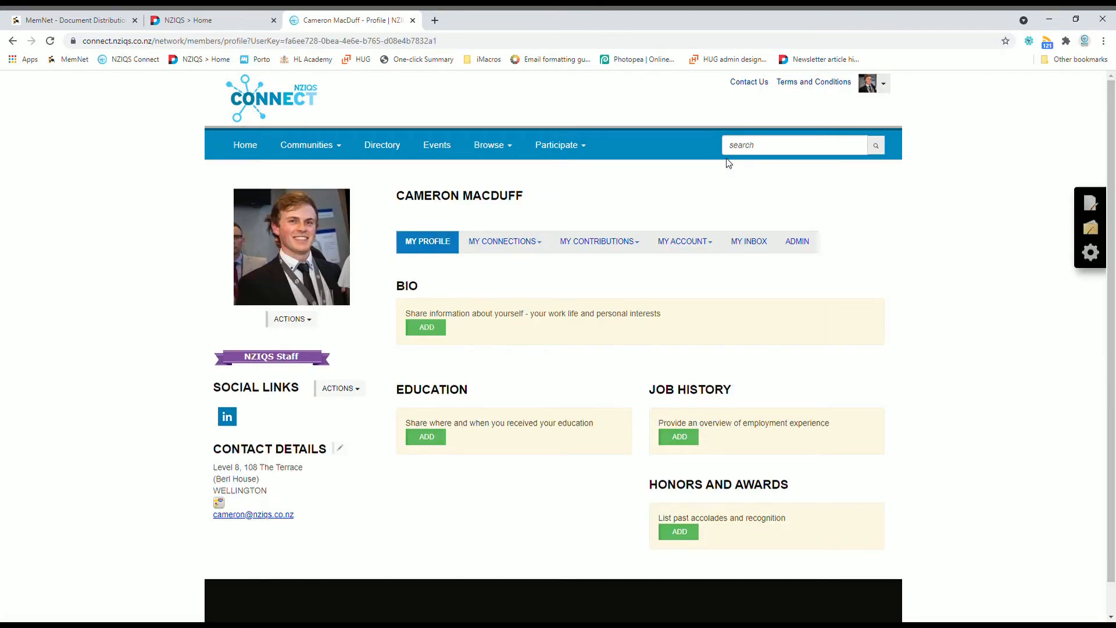
mouse_move(1037, 563)
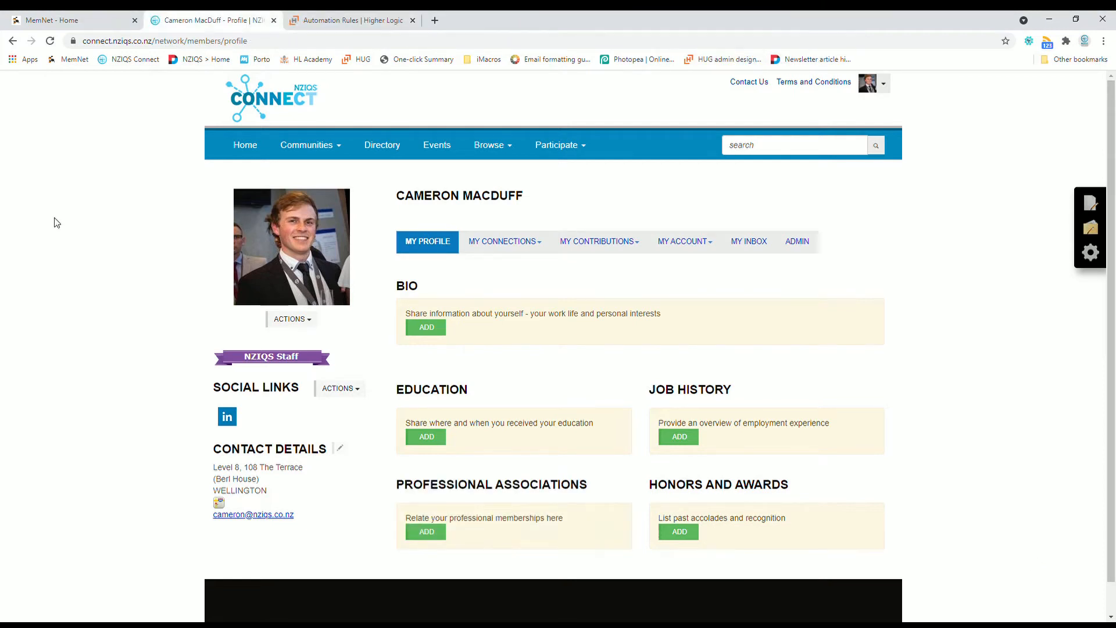
left_click(503, 241)
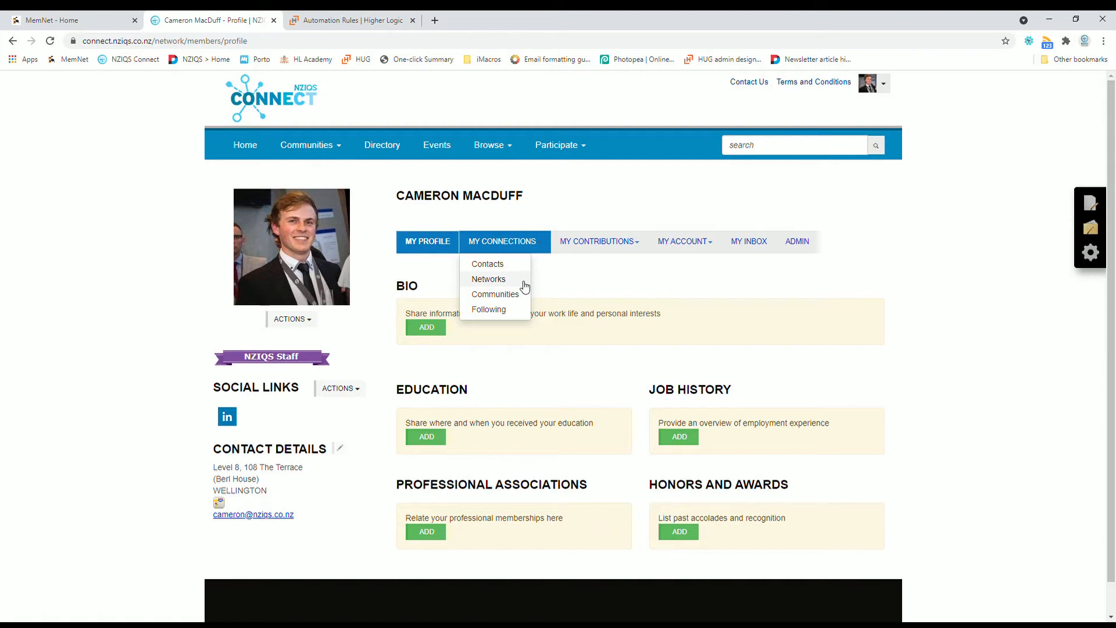
left_click(488, 264)
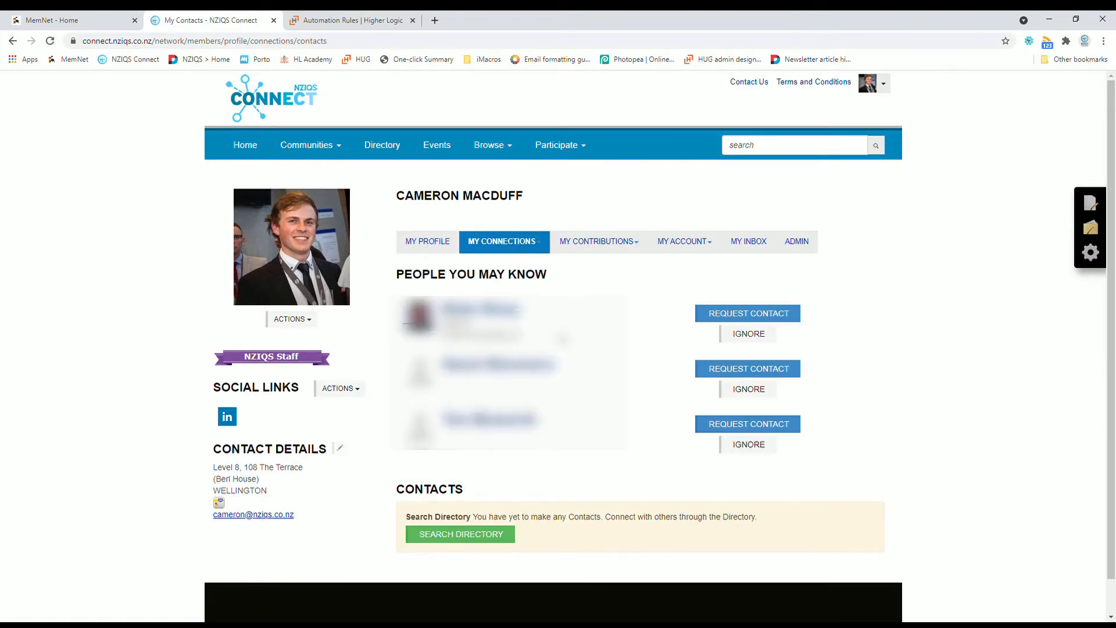
mouse_move(530, 249)
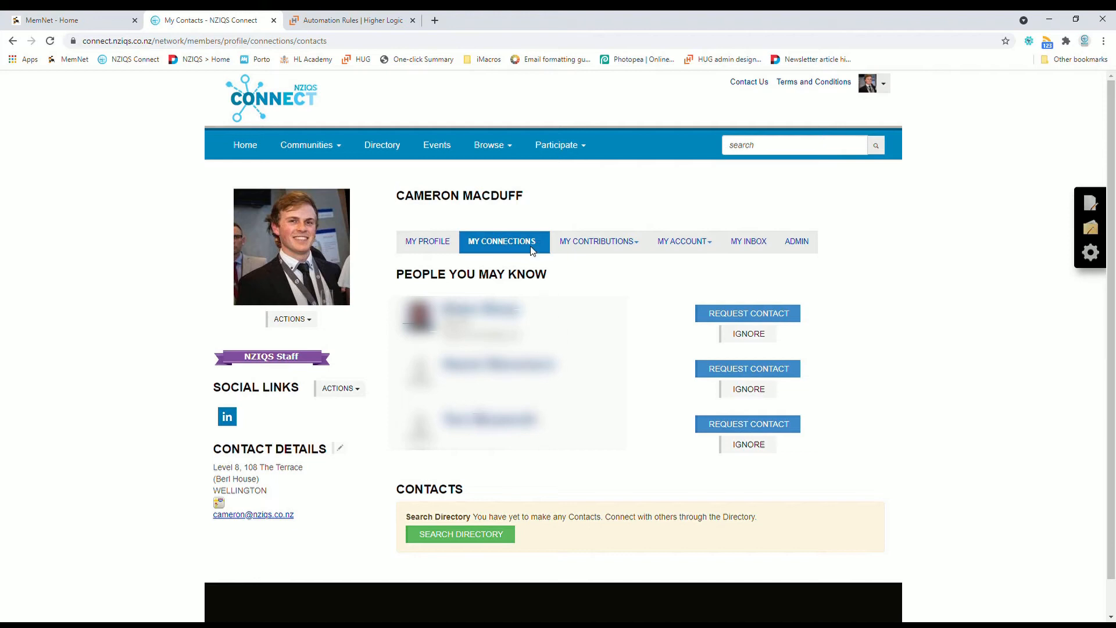
left_click(503, 241)
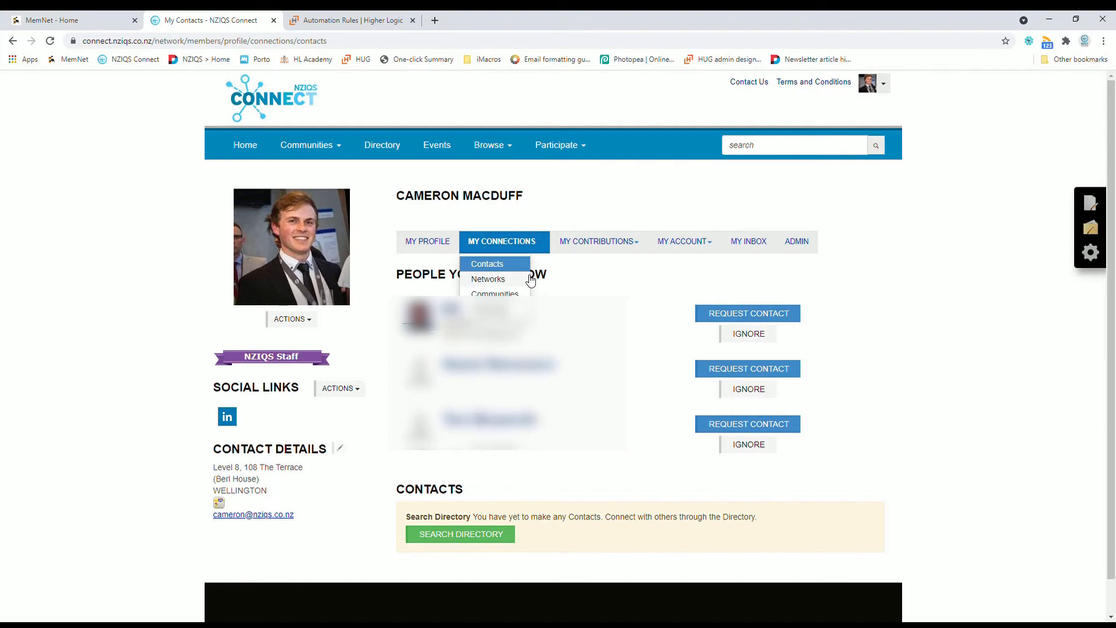
View your Networks and list the members of the Wellington network.
left_click(488, 278)
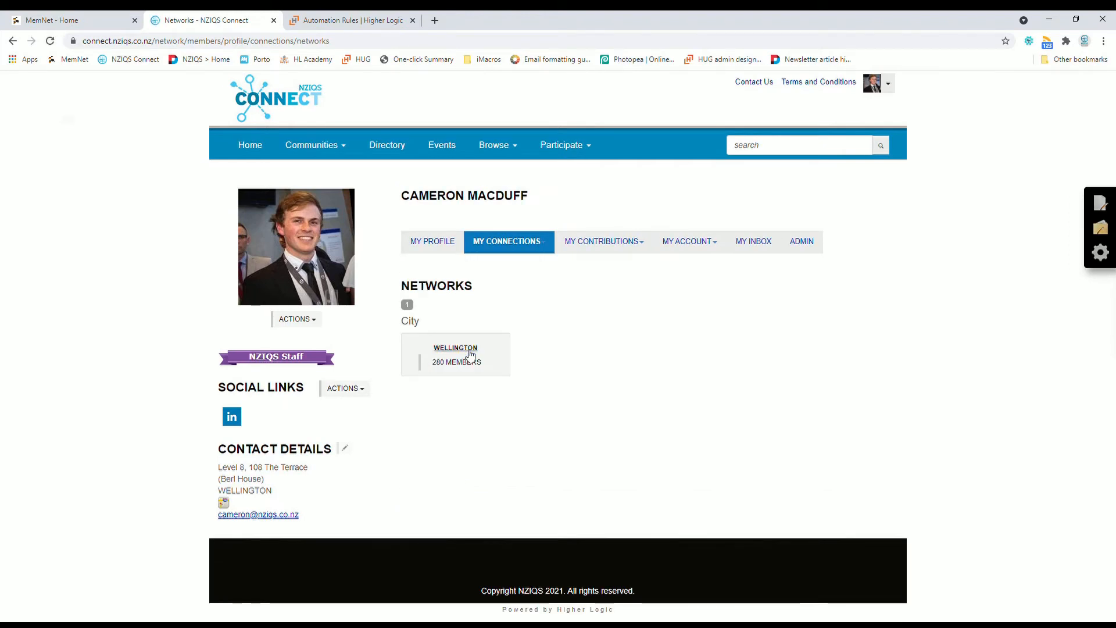
left_click(455, 347)
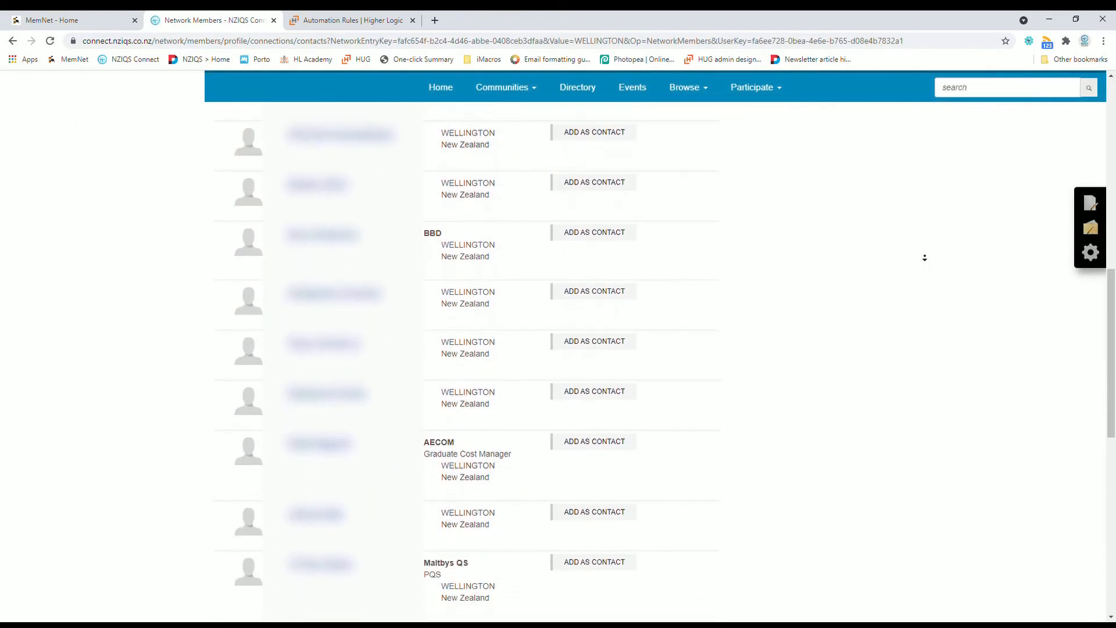
scroll("down", 3)
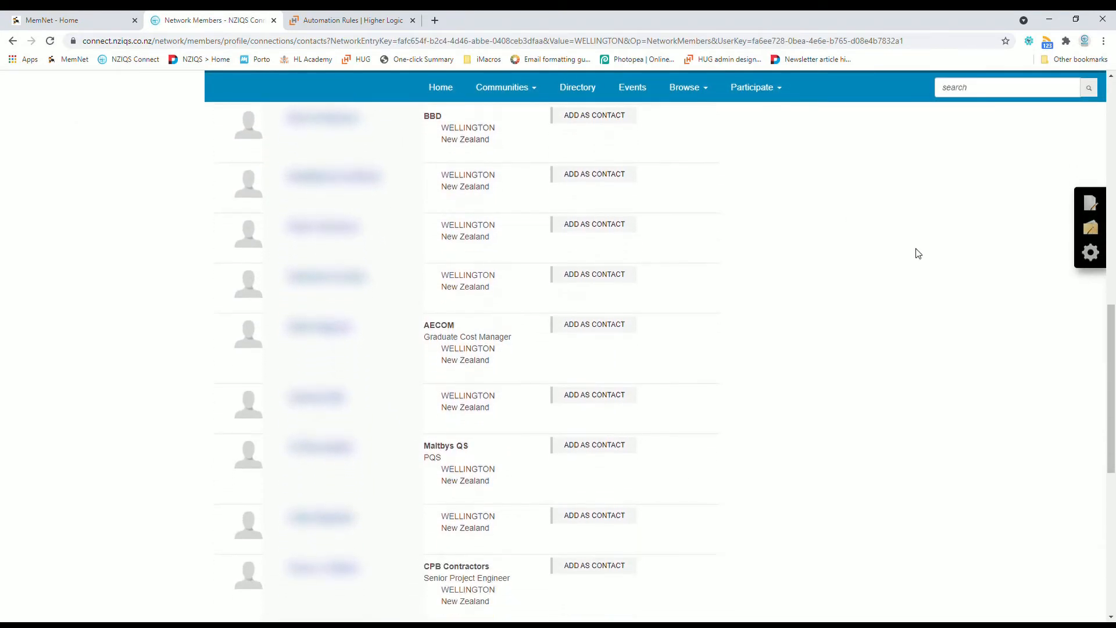
left_click(328, 241)
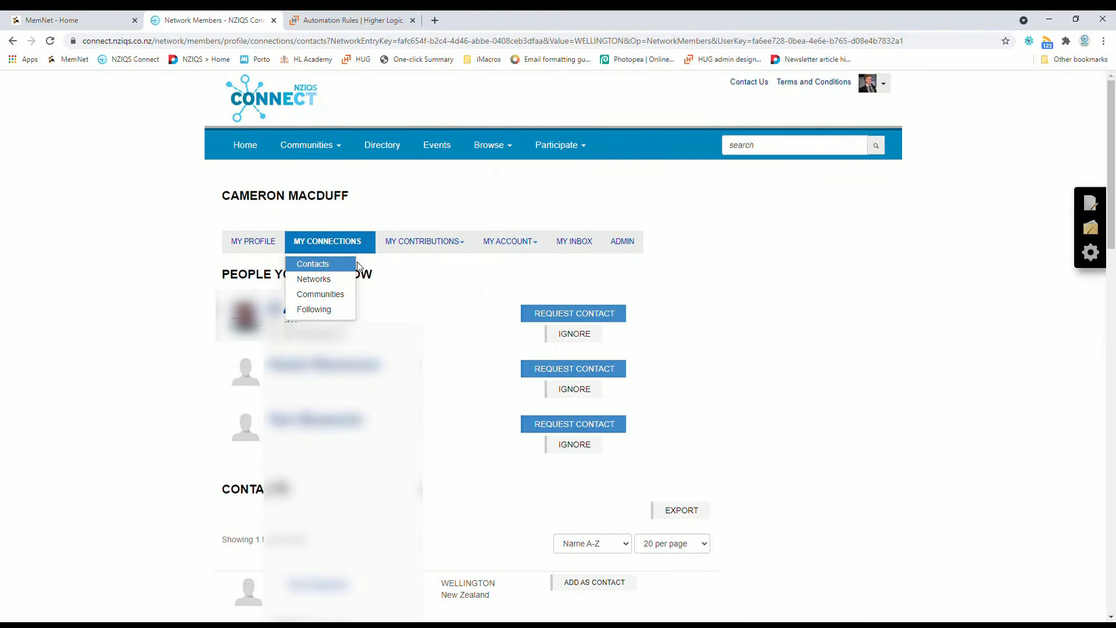
View your communities and followed content, then the My Contributions summary.
left_click(321, 294)
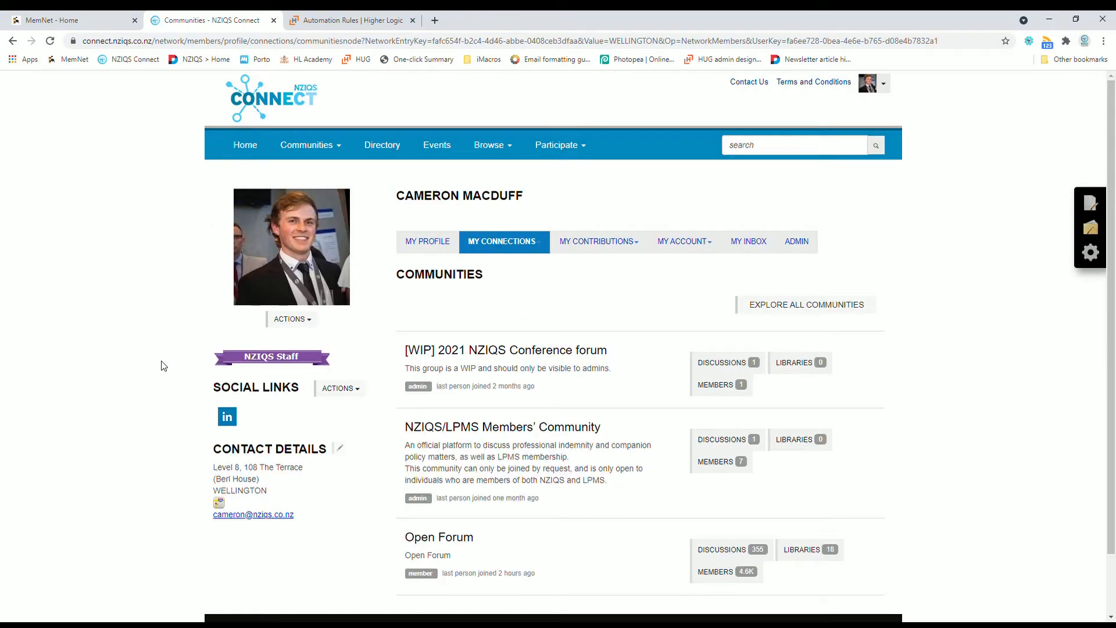
left_click(502, 242)
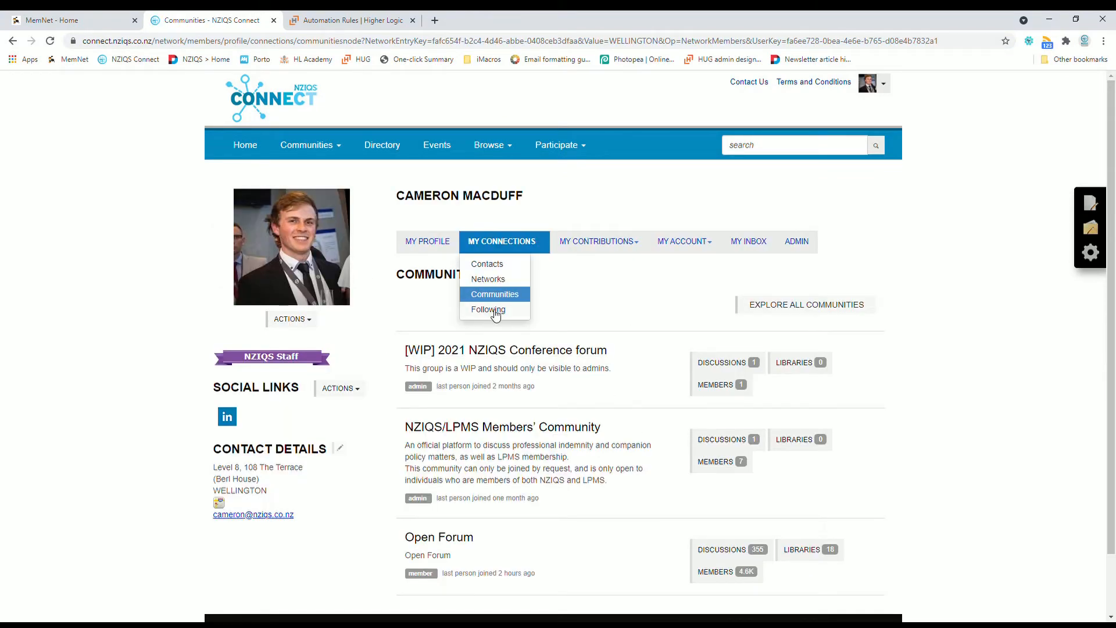
left_click(487, 309)
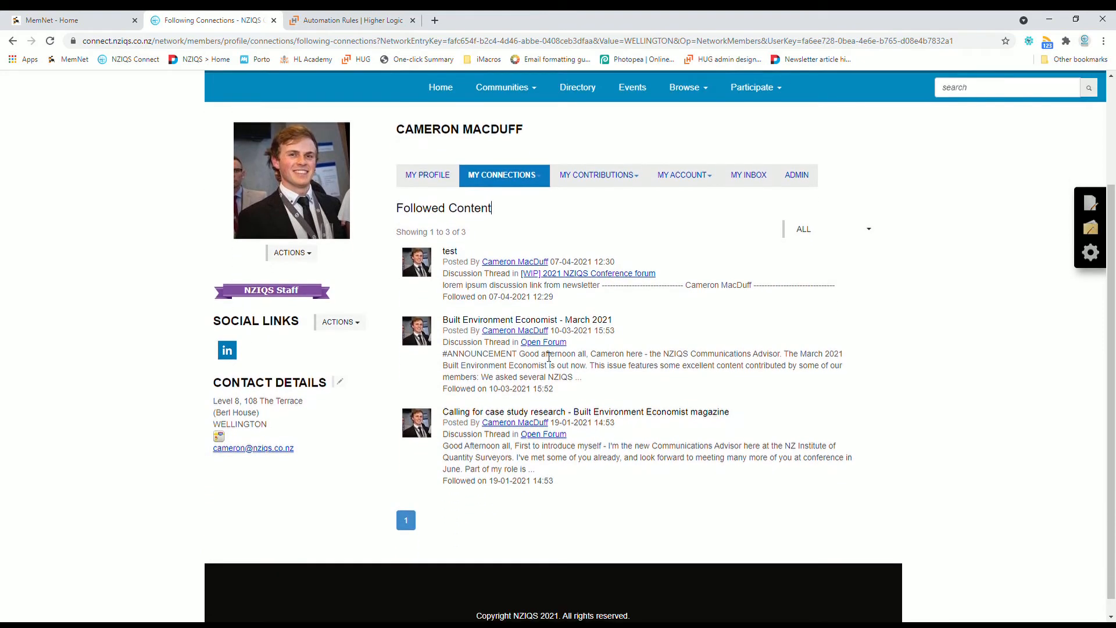
mouse_move(598, 176)
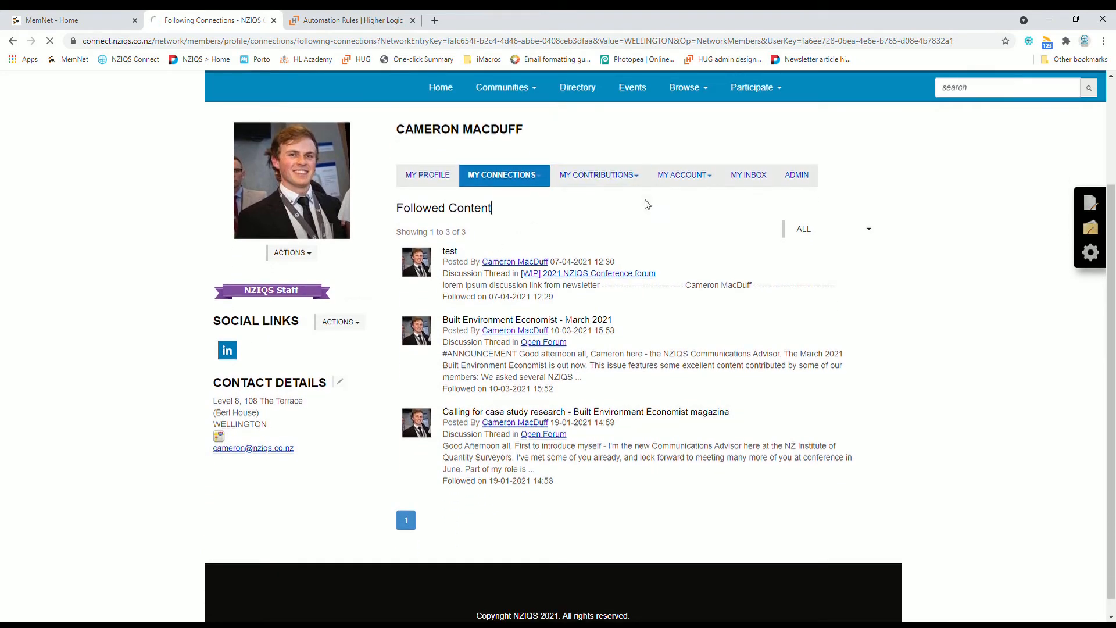
left_click(596, 176)
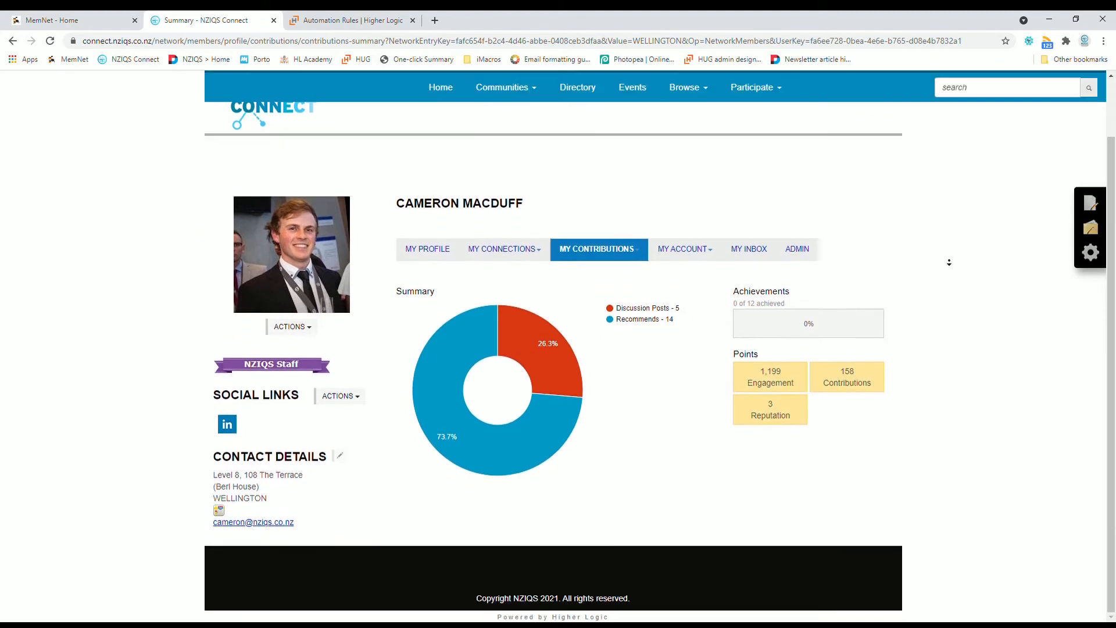
mouse_move(547, 349)
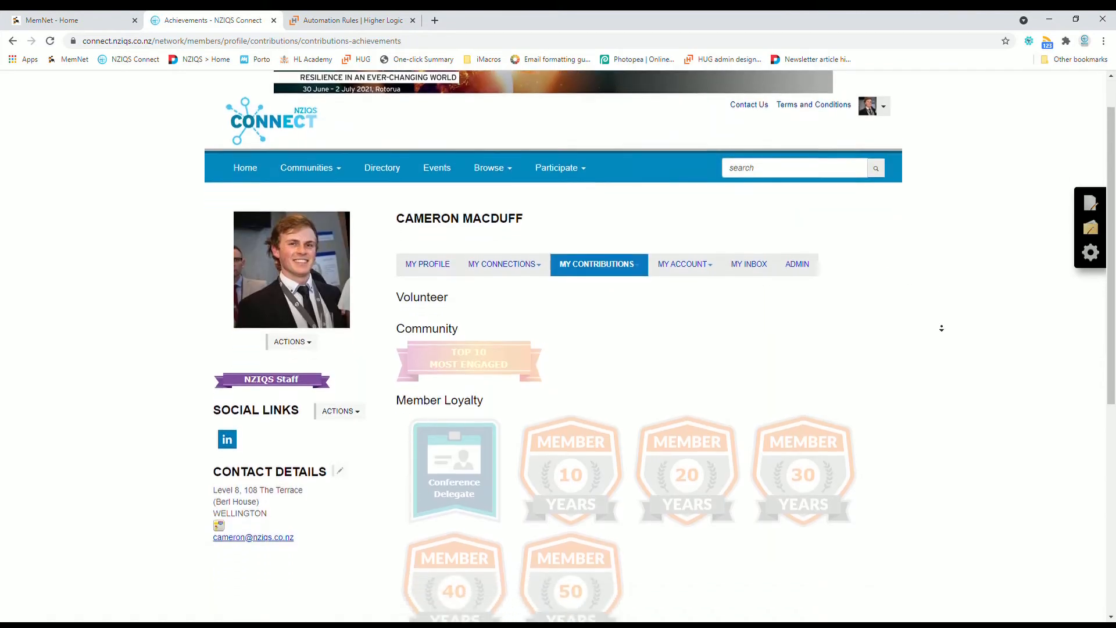
Scroll the contributions content, then show the profile Privacy Settings under My Account.
scroll("down", 3)
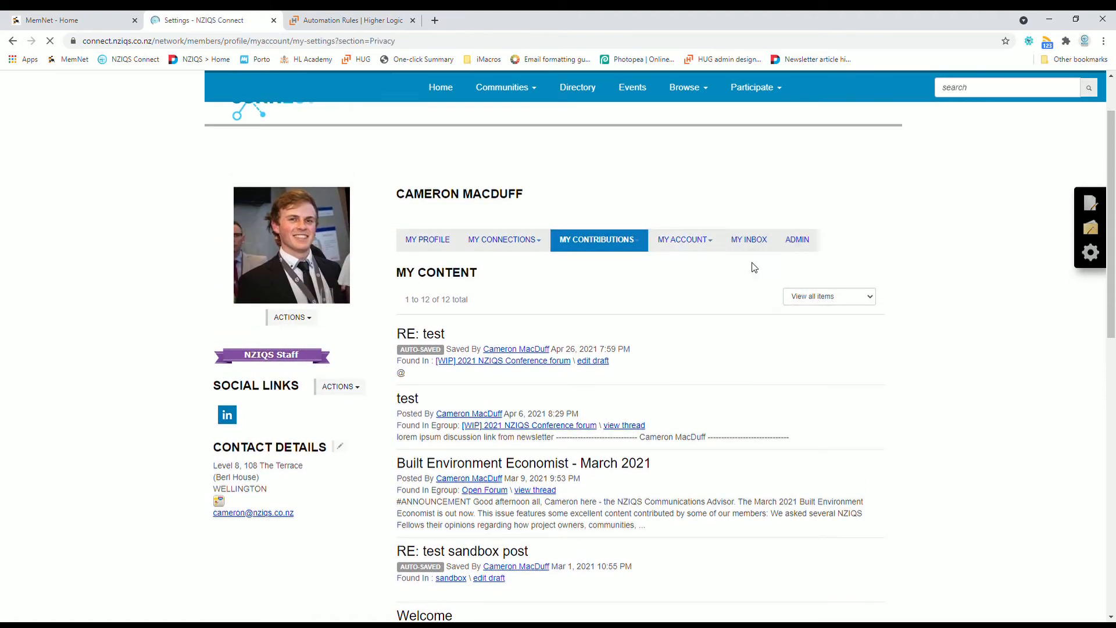
left_click(682, 239)
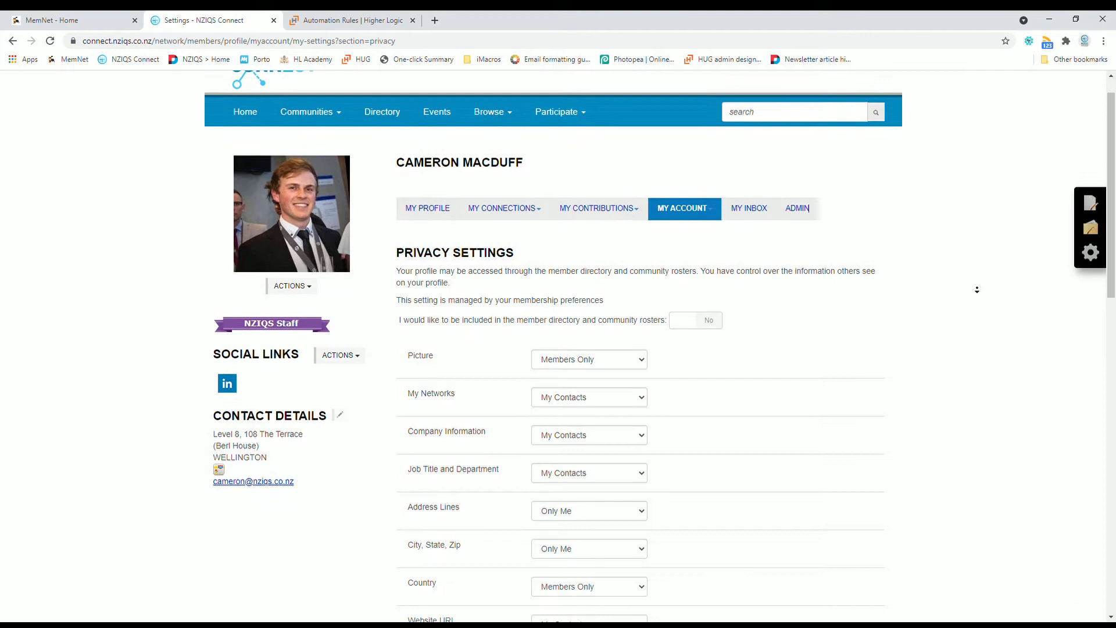
Subscribe to NZIQS Regional Members on the RSS Feeds page.
scroll("down", 3)
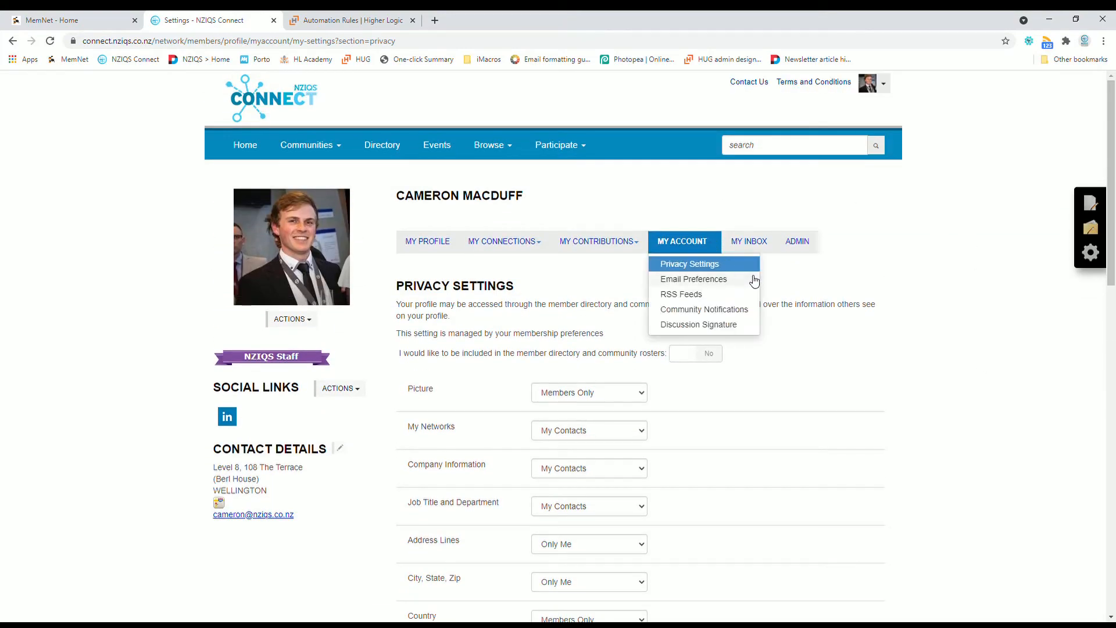
left_click(693, 278)
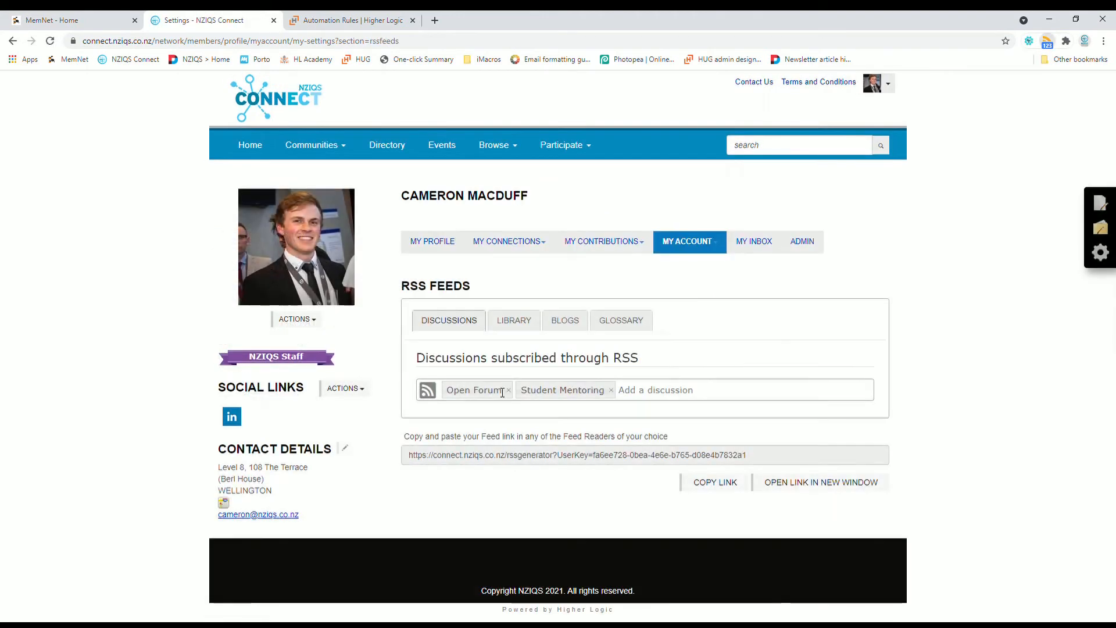
left_click(712, 390)
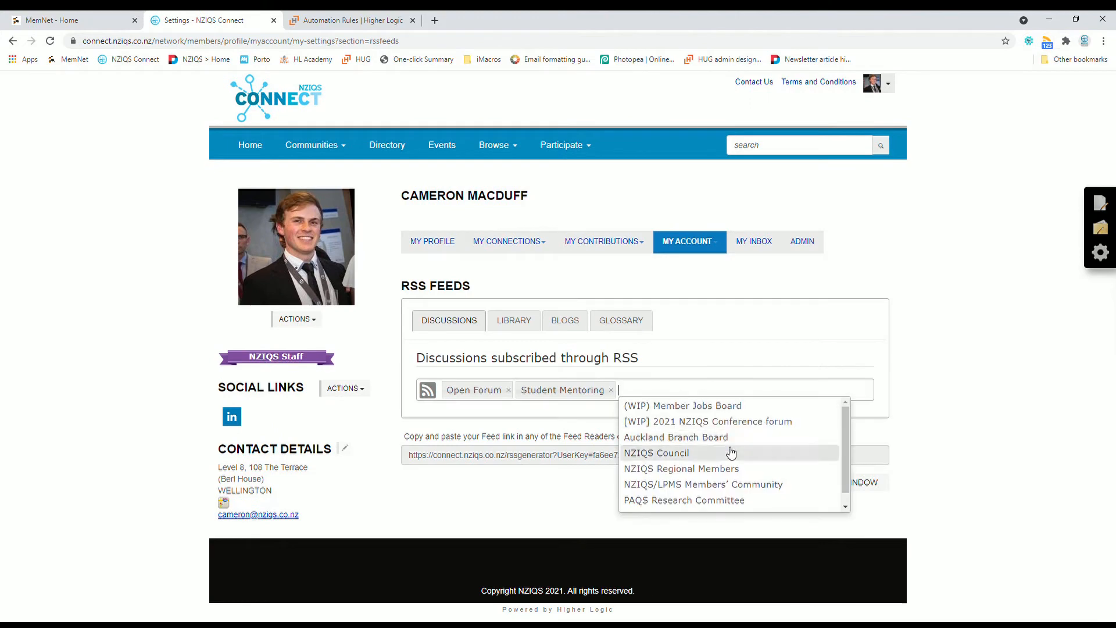
left_click(680, 469)
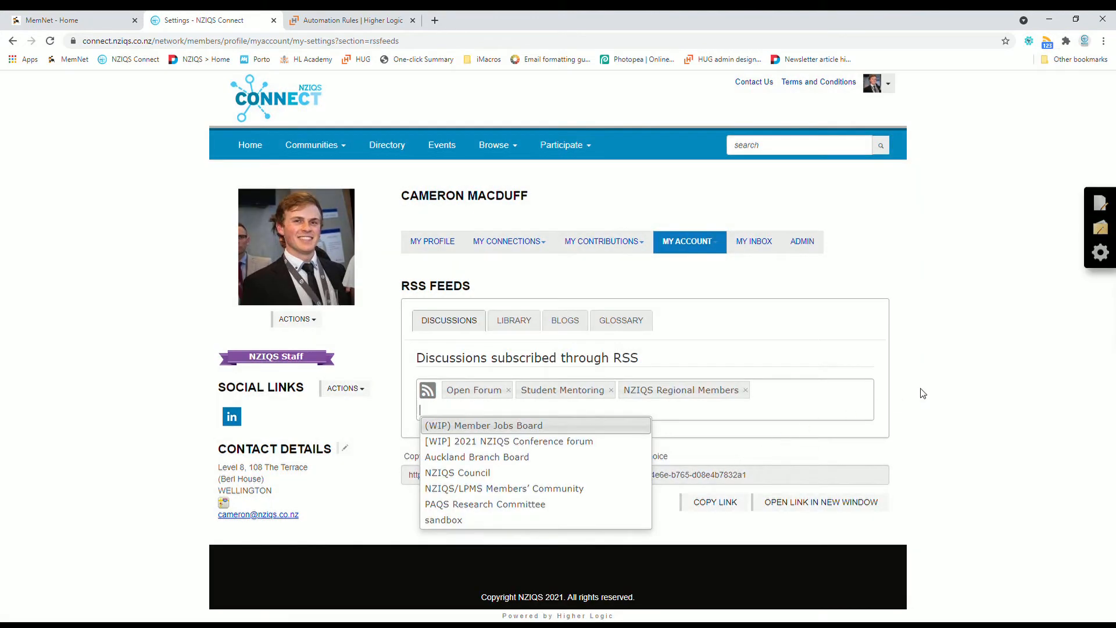
left_click(687, 242)
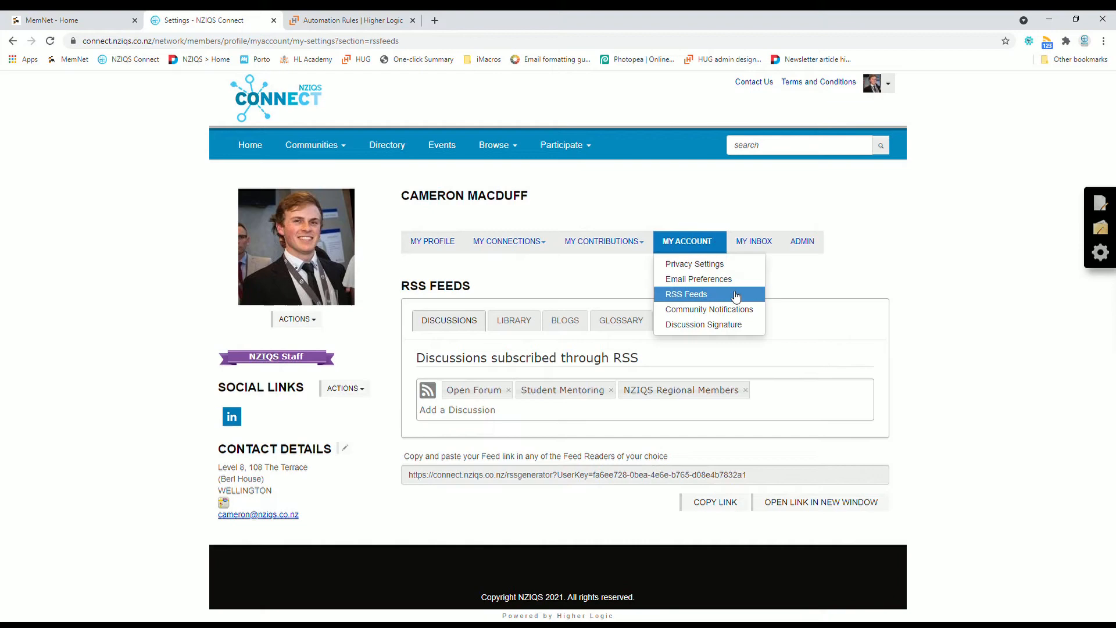
Review Community Notifications, then clear the default Discussion Signature text for editing.
left_click(710, 309)
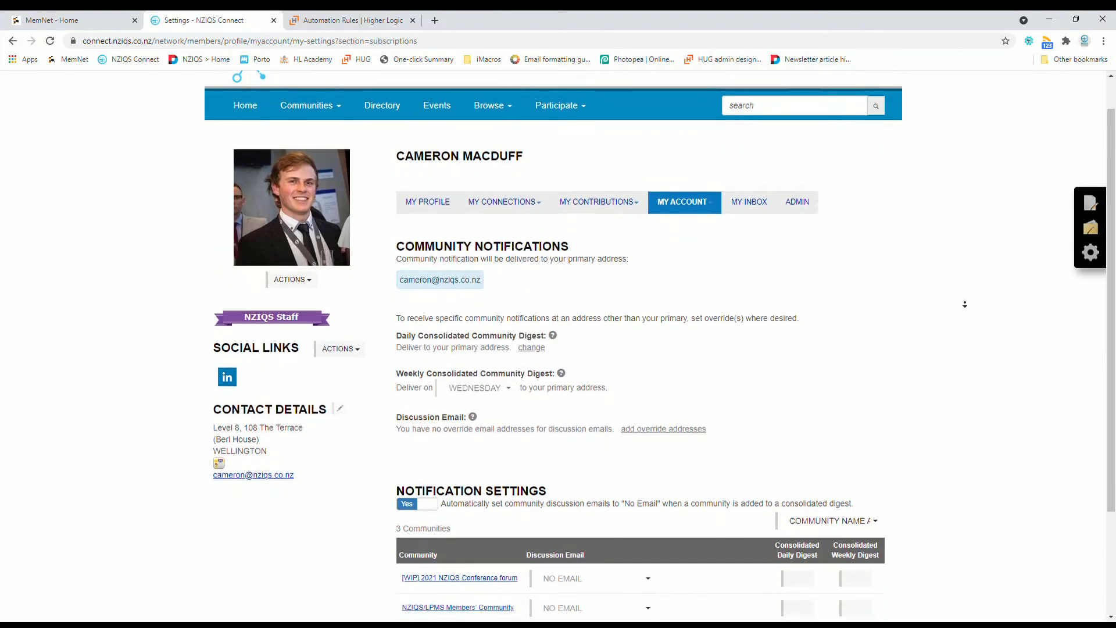
scroll("down", 3)
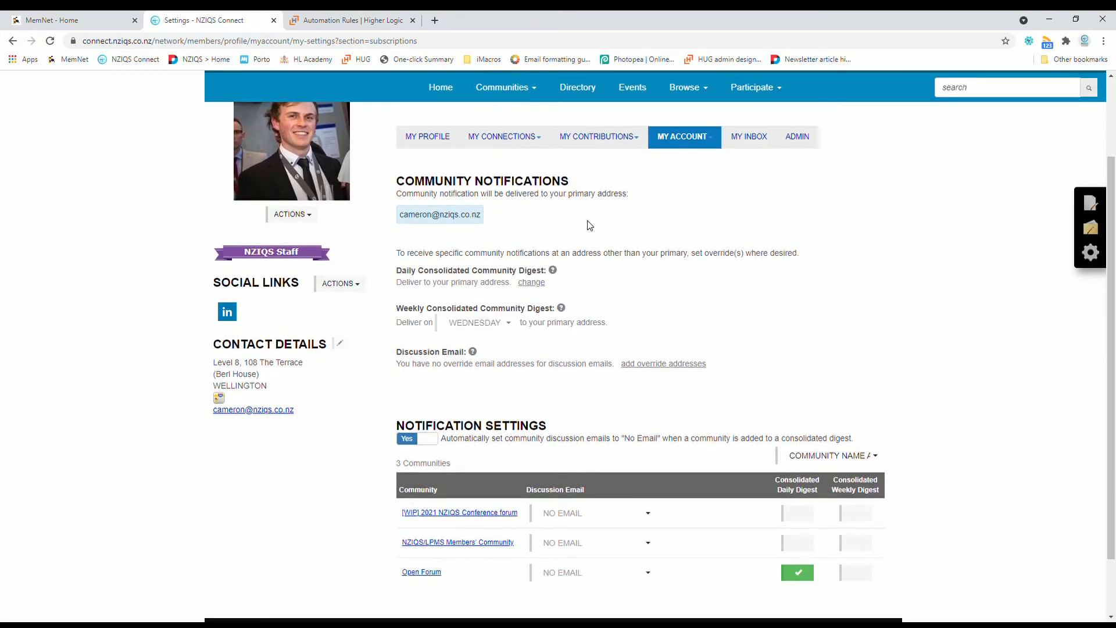
mouse_move(625, 325)
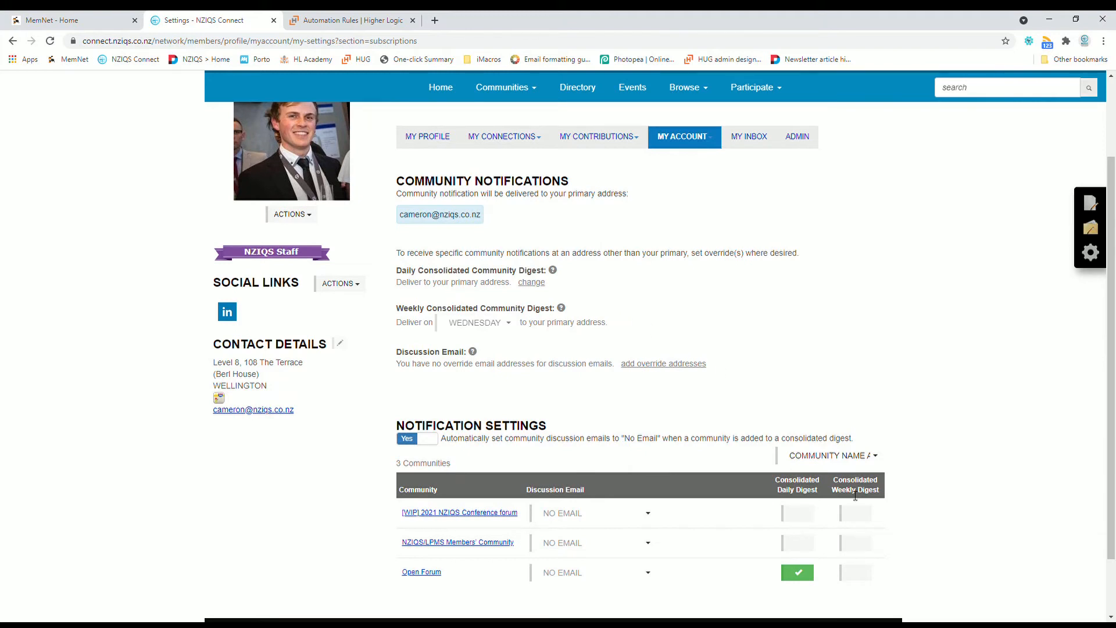
left_click(682, 138)
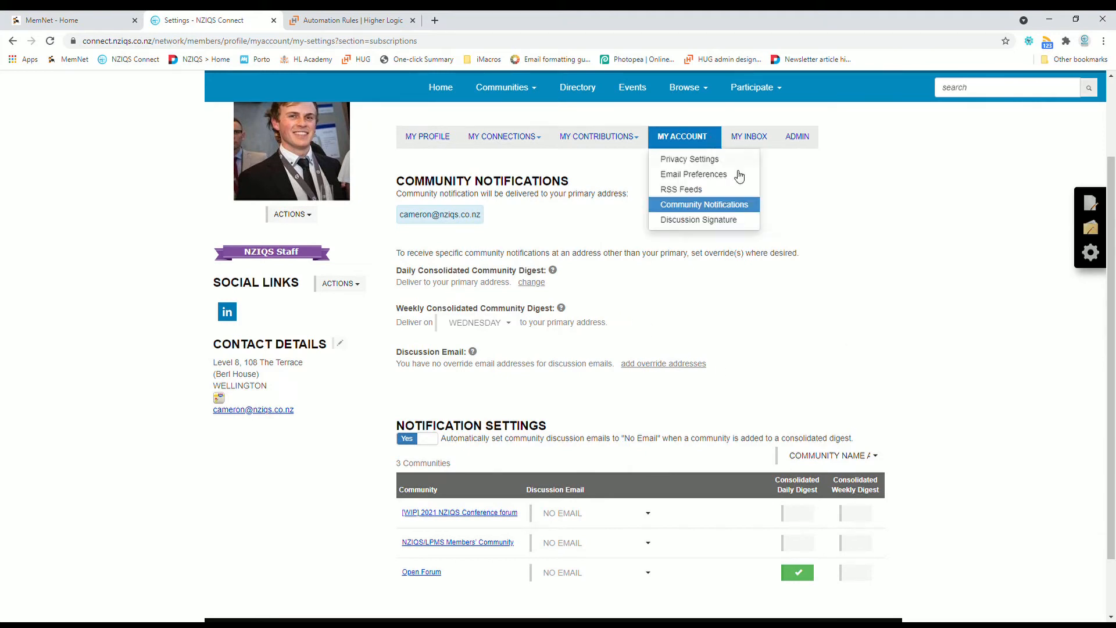
left_click(699, 219)
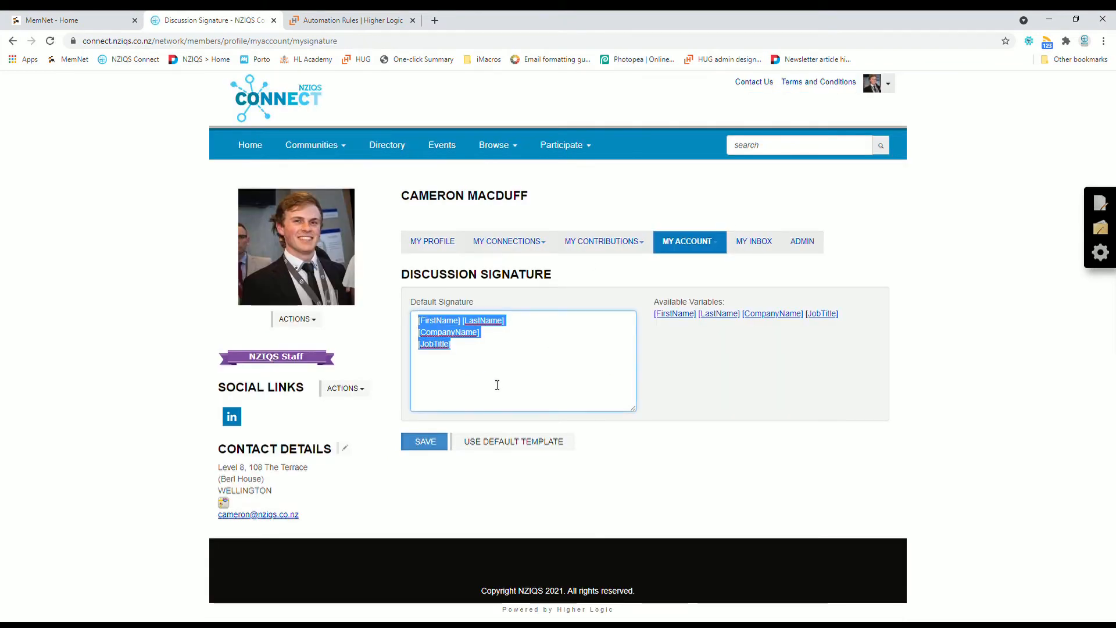
key("Delete")
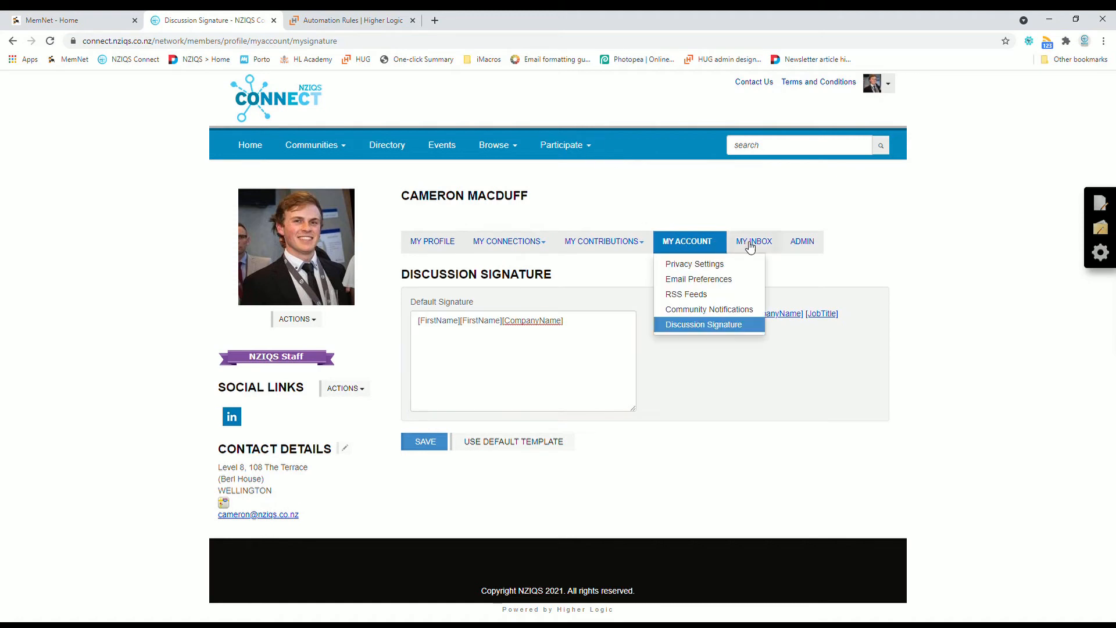
Check My Inbox messages, Contact Requests and Community Invitations.
left_click(754, 241)
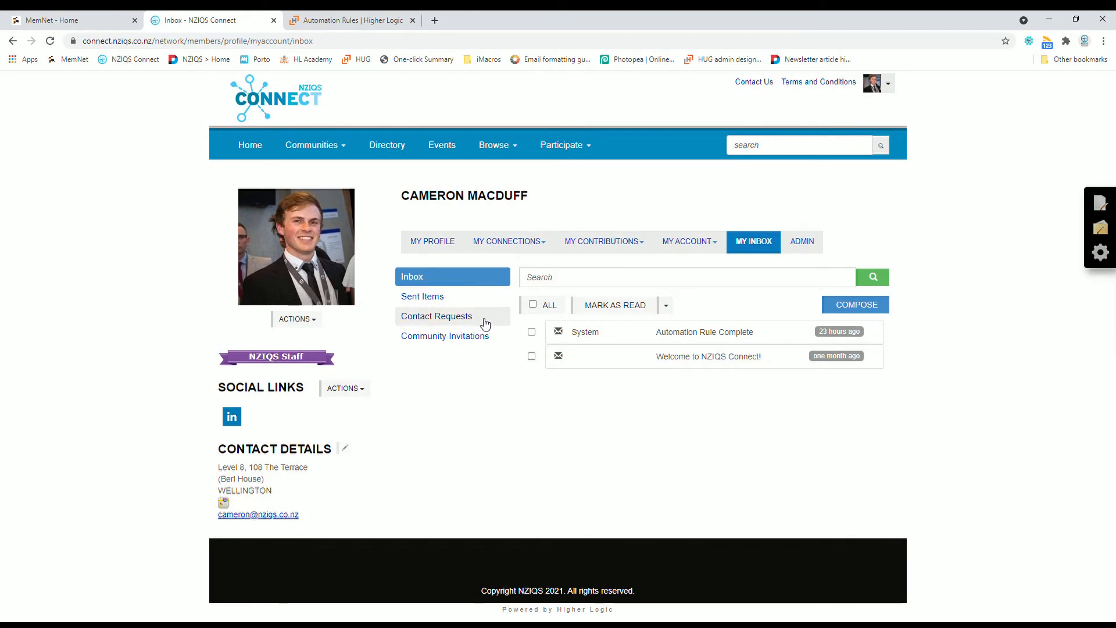
left_click(436, 317)
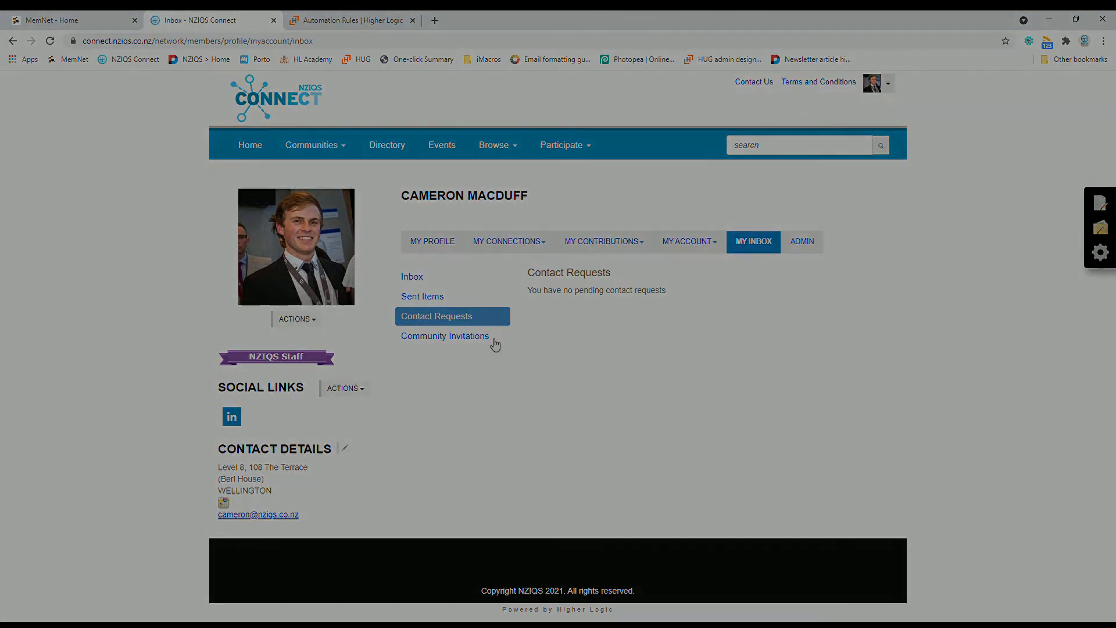
left_click(245, 146)
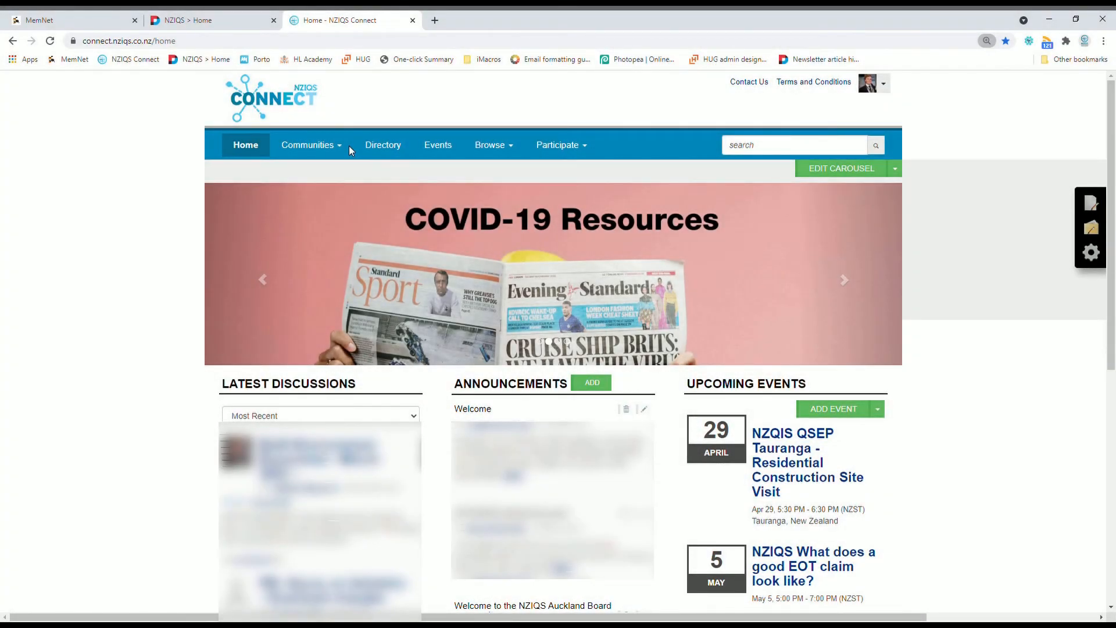
List My Communities and choose the Open Forum community.
left_click(309, 144)
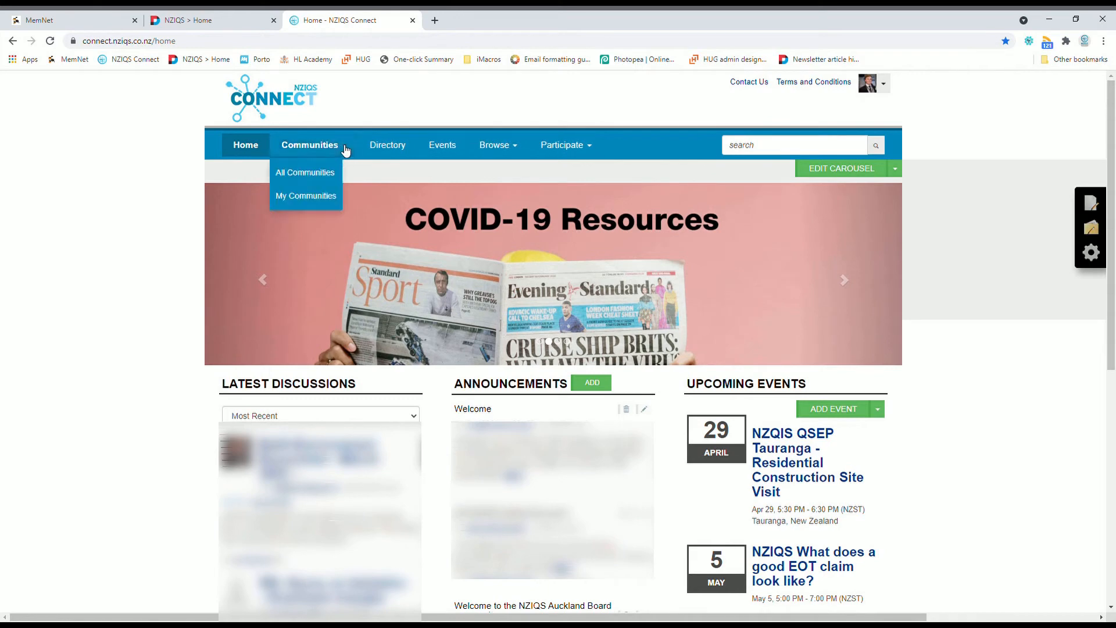
left_click(306, 195)
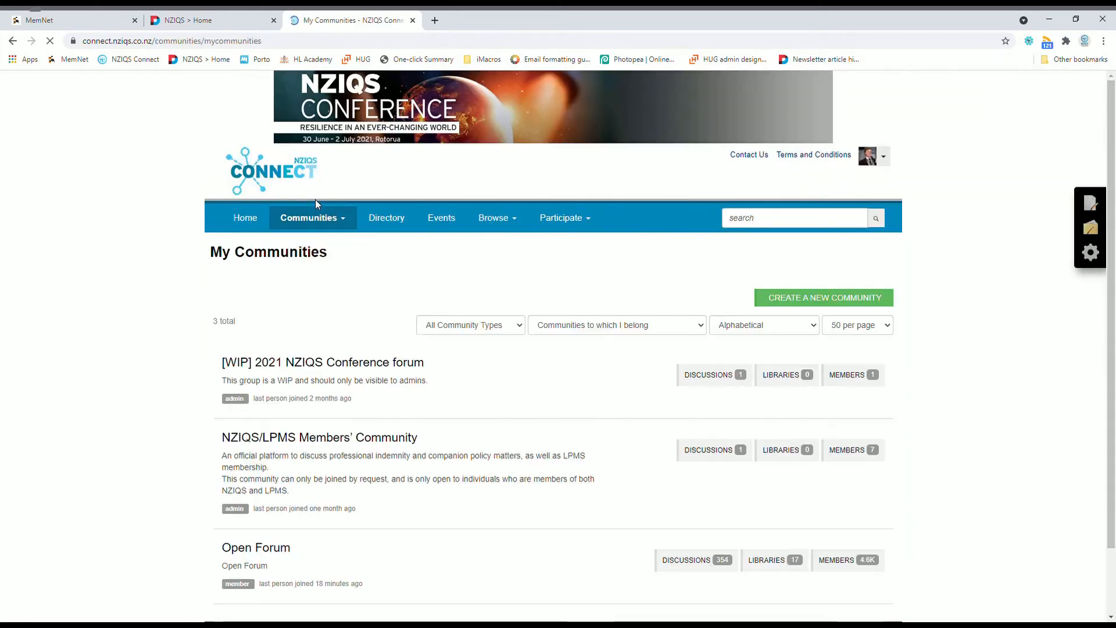
scroll("down", 3)
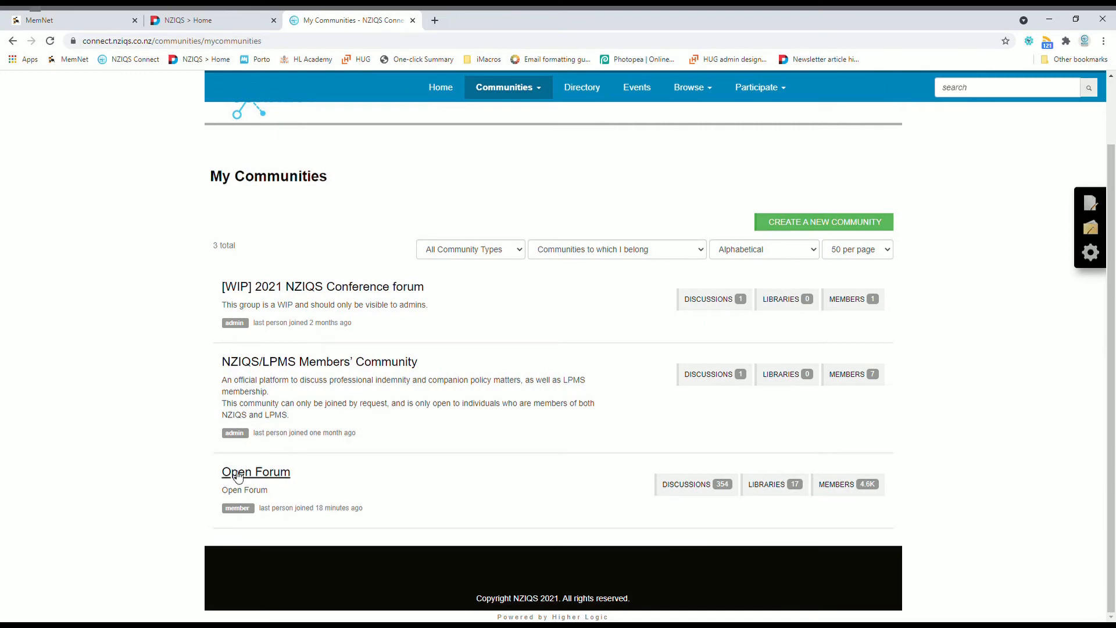
mouse_move(288, 478)
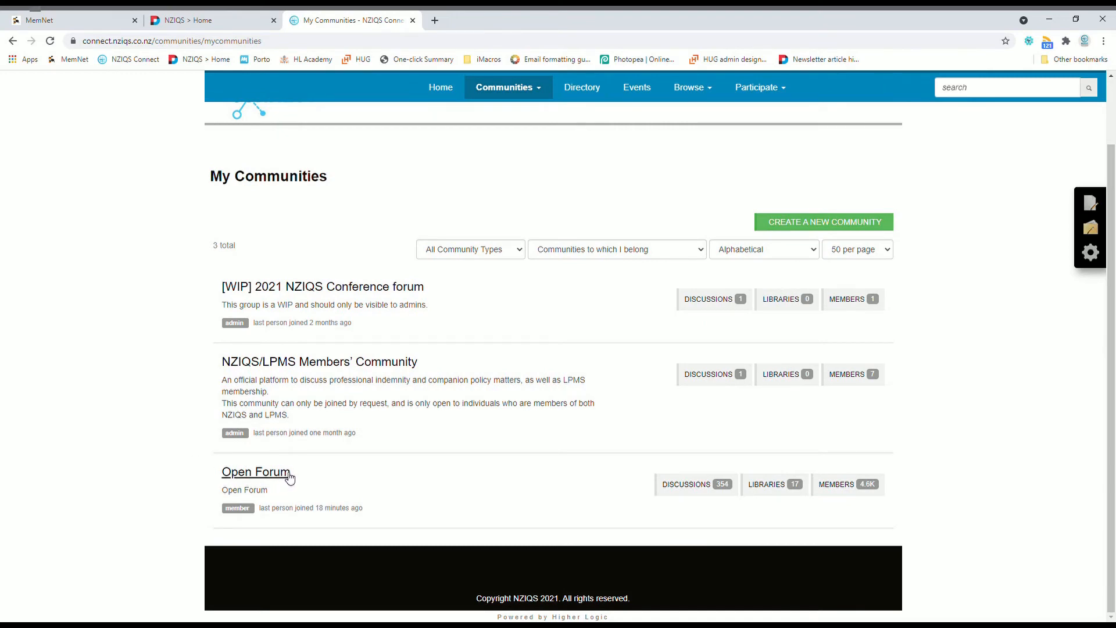
left_click(256, 472)
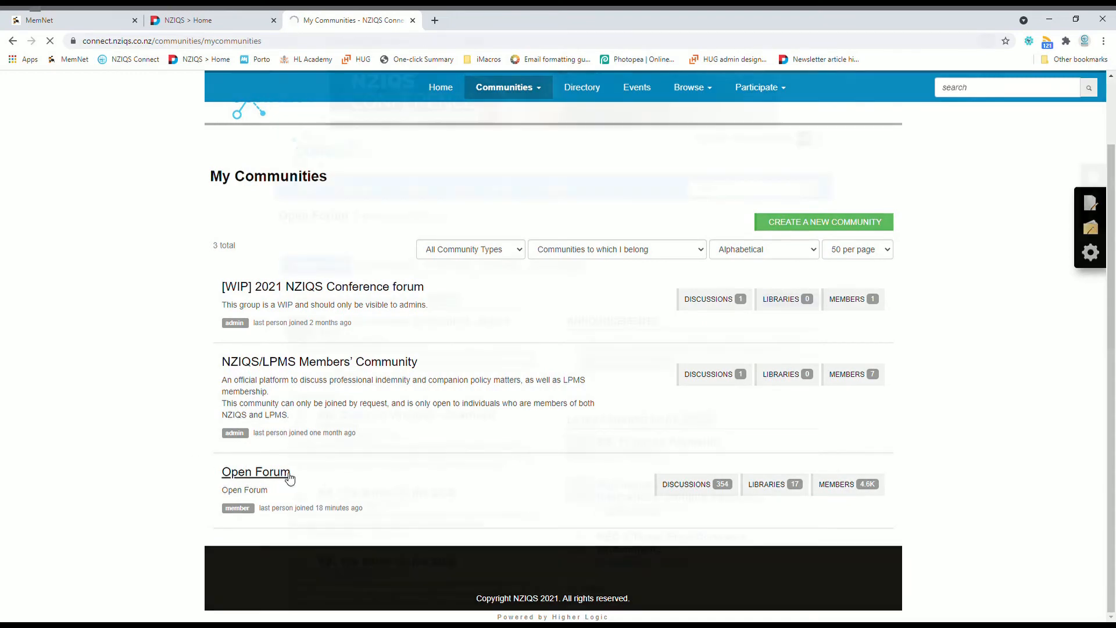
Load the Open Forum home page, scroll its latest posts, and go to its Discussion tab.
left_click(254, 472)
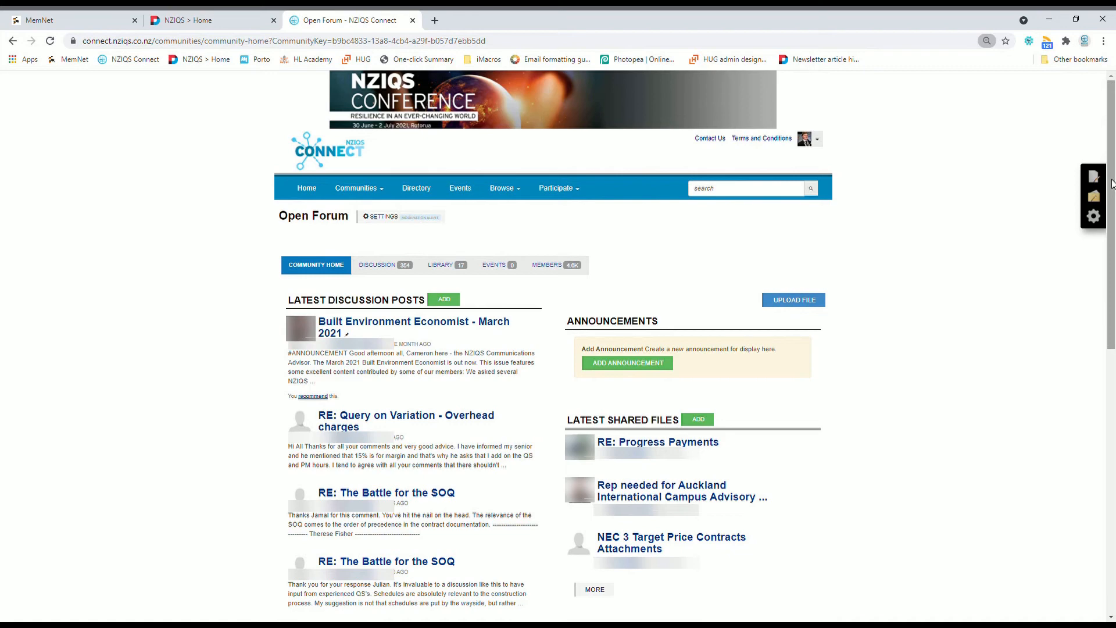
scroll("down", 3)
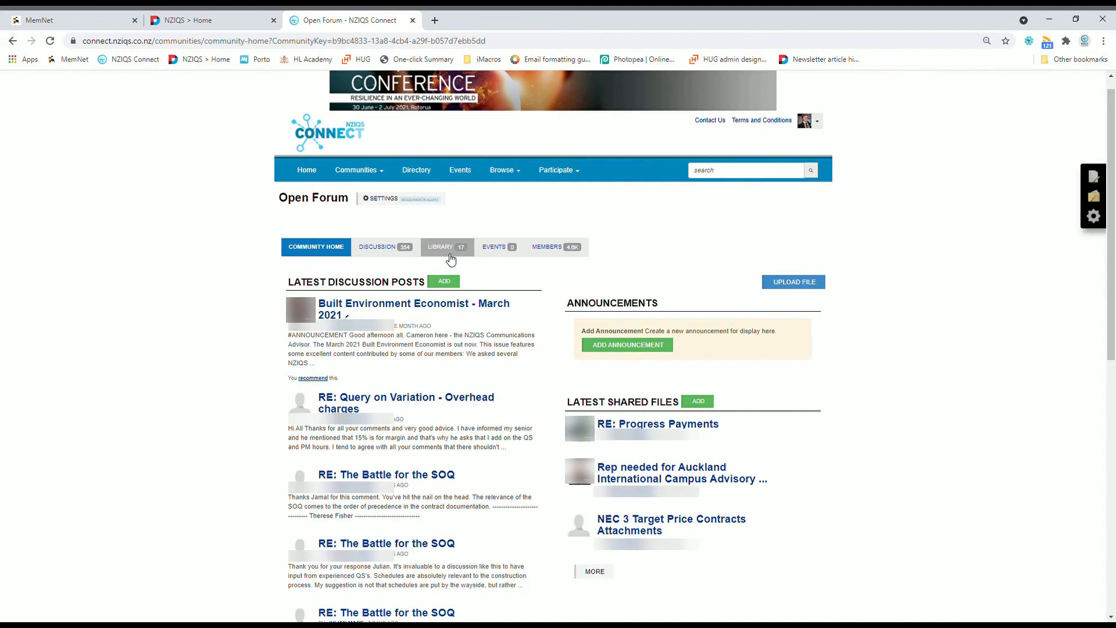
left_click(376, 247)
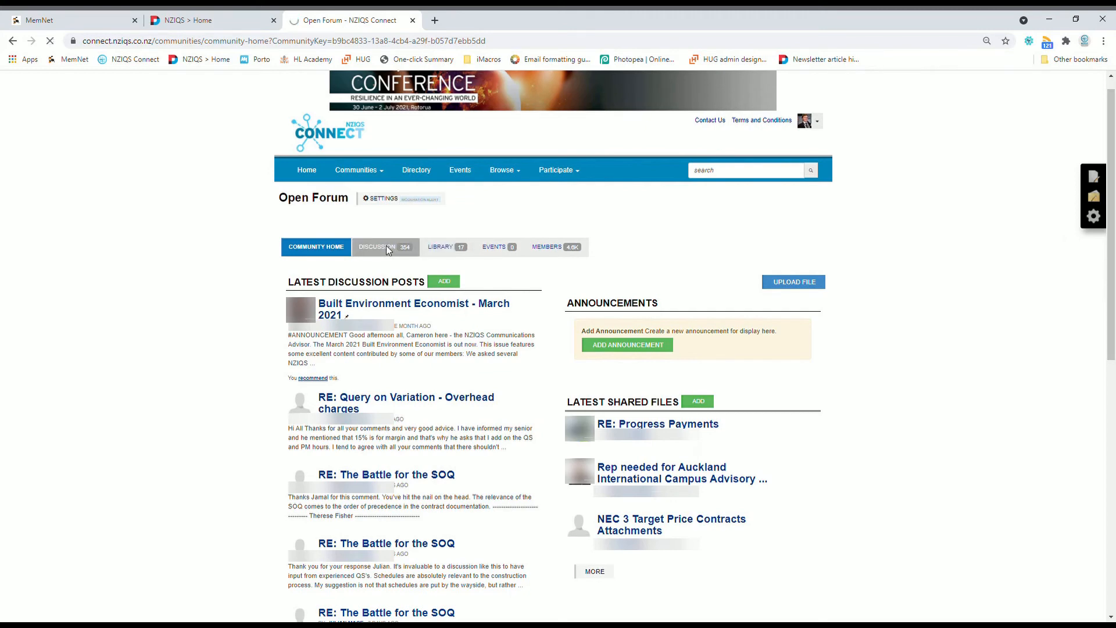
Show the Open Forum's Discussion list of 93 threads across 354 posts.
left_click(379, 247)
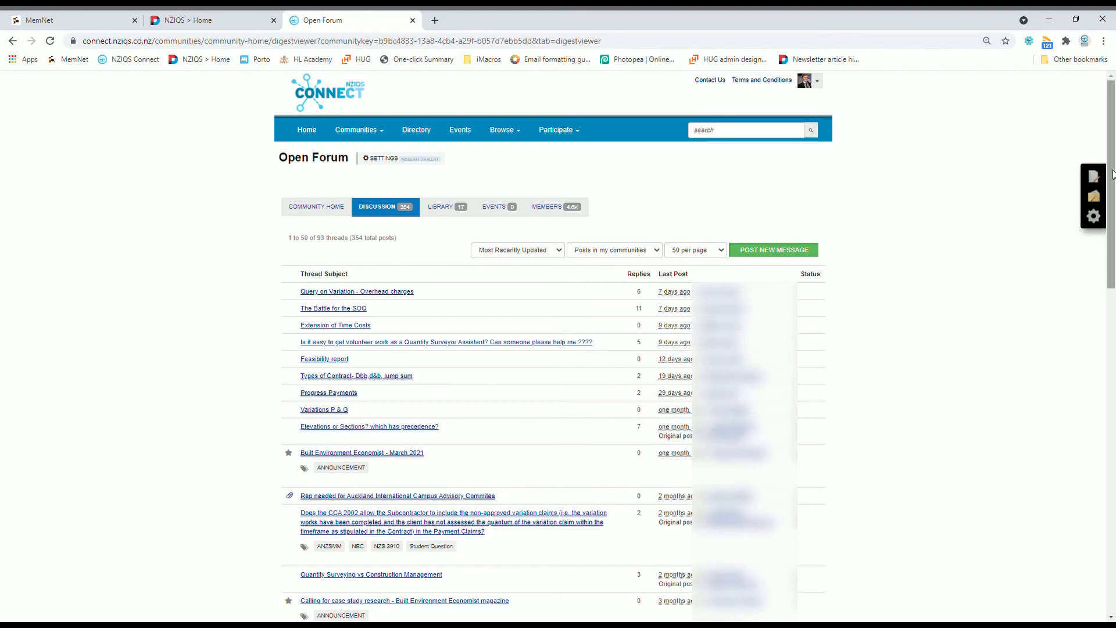
mouse_move(1053, 177)
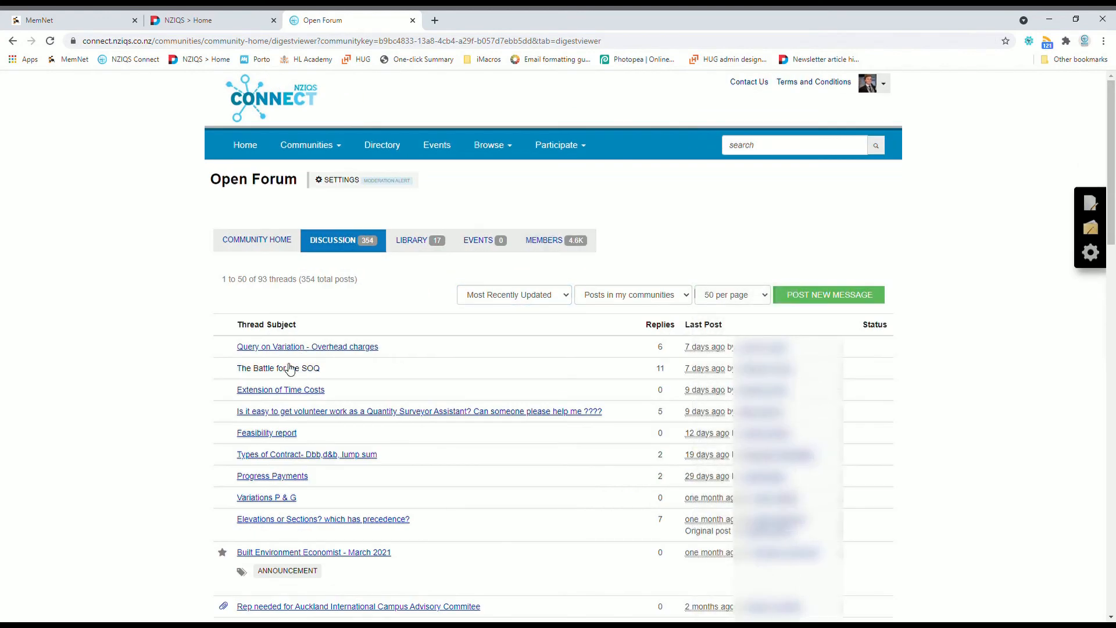
View the Query on Variation - Overhead charges thread and the original post's action menu.
left_click(307, 346)
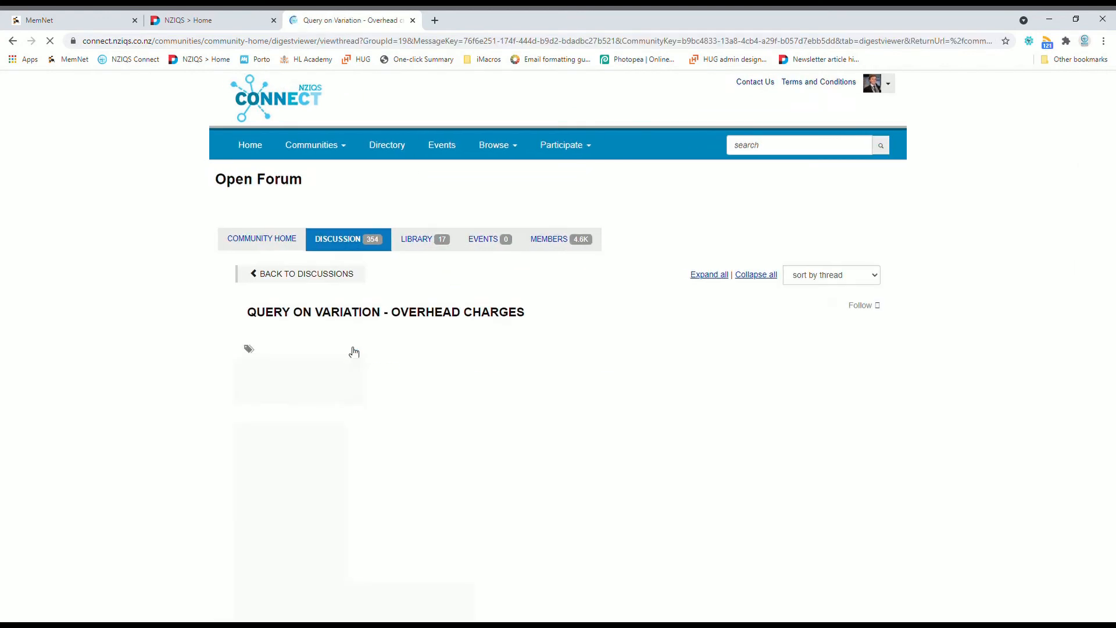
scroll("down", 3)
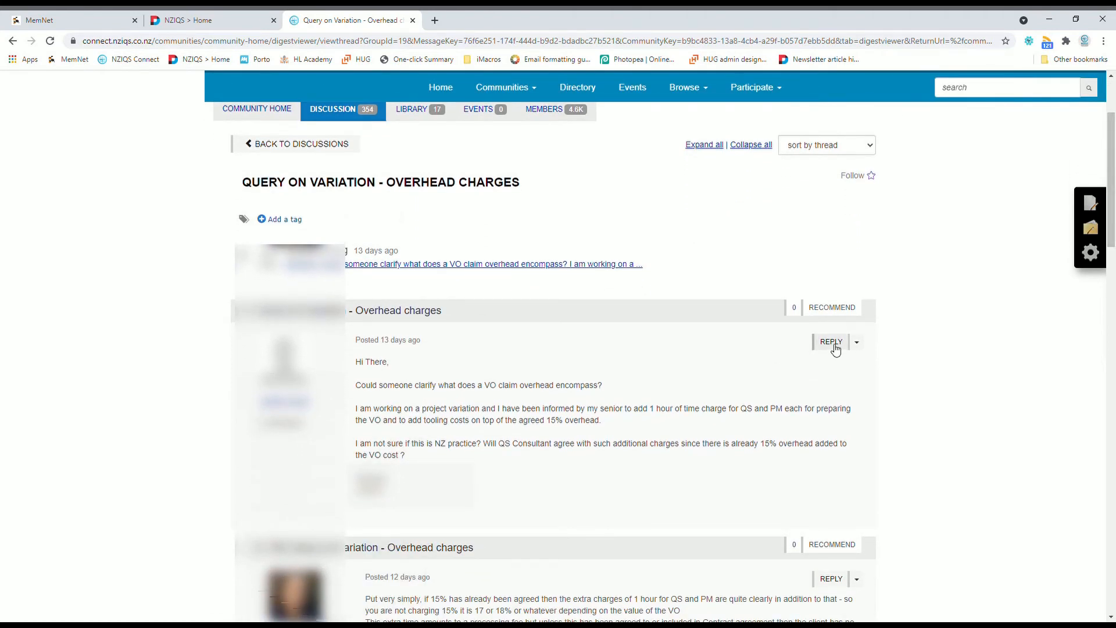
left_click(857, 342)
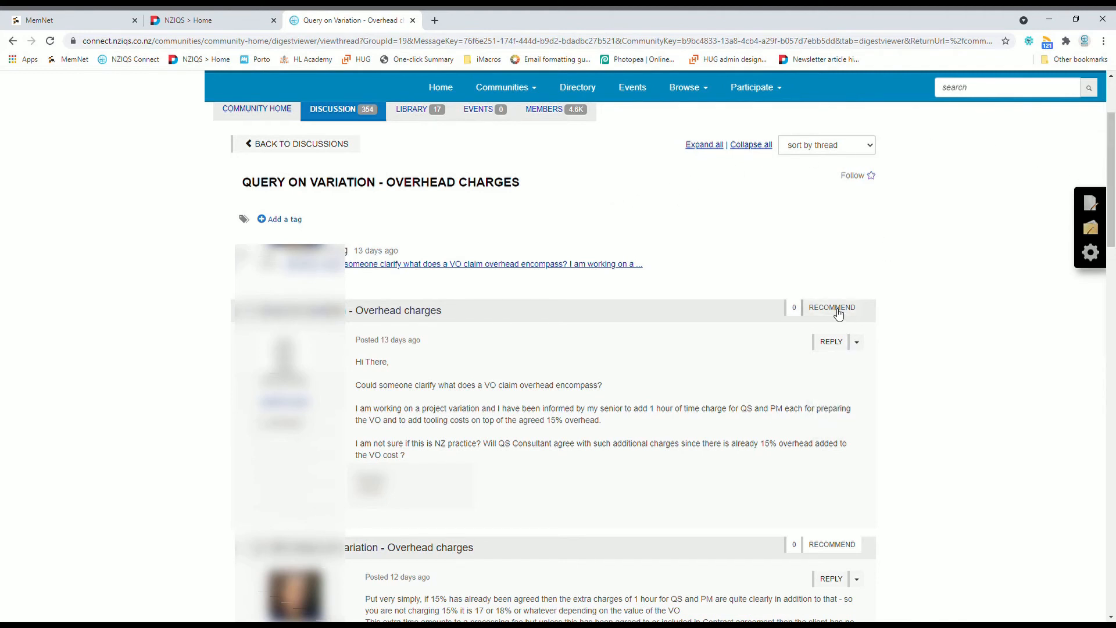
mouse_move(831, 307)
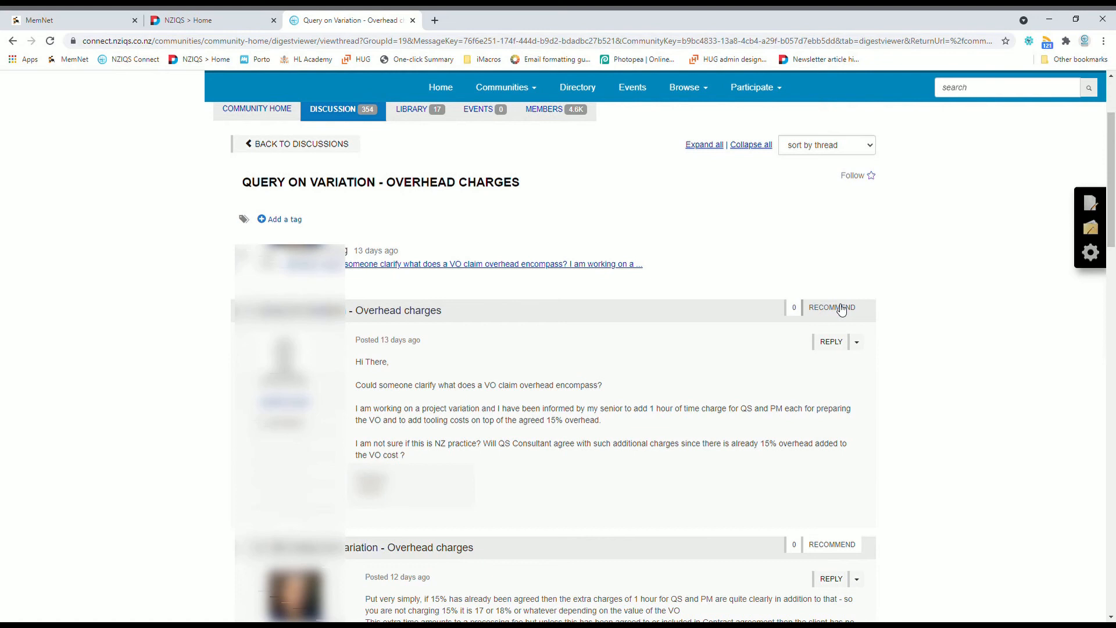
left_click(857, 342)
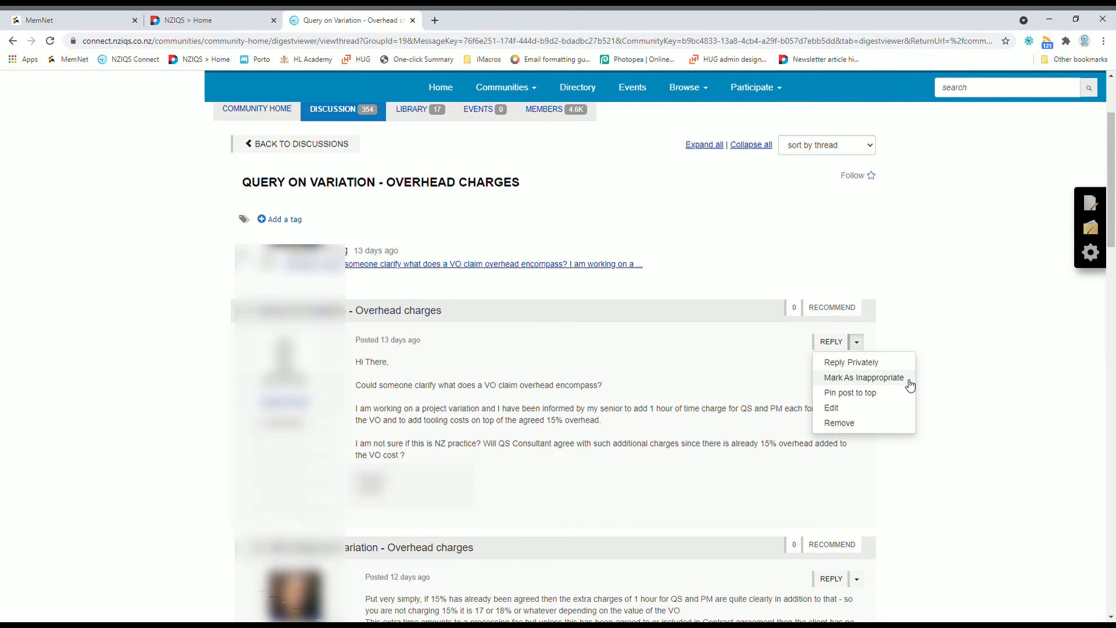
Show the available actions menu for the fifth reply in the thread.
scroll("down", 3)
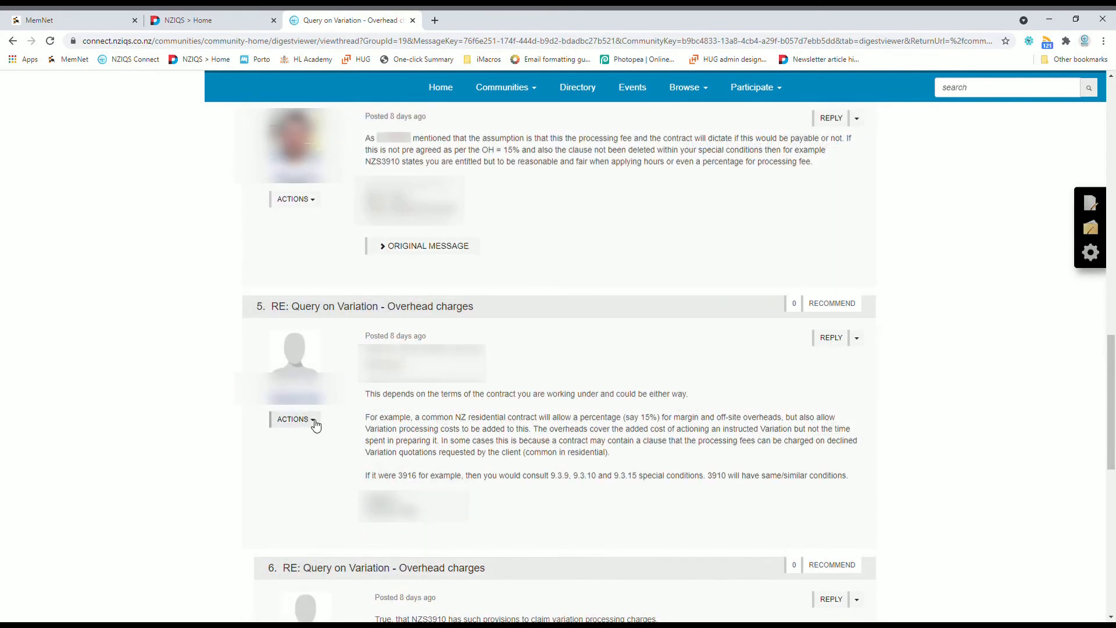
left_click(293, 419)
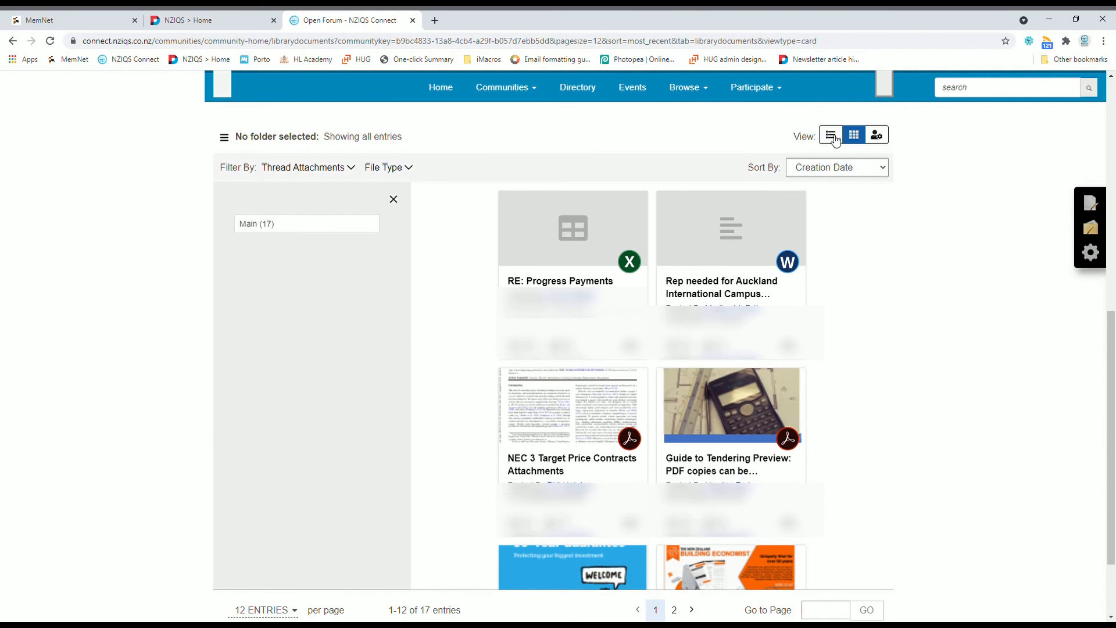
Switch the Open Forum library entries to a row list view.
left_click(830, 134)
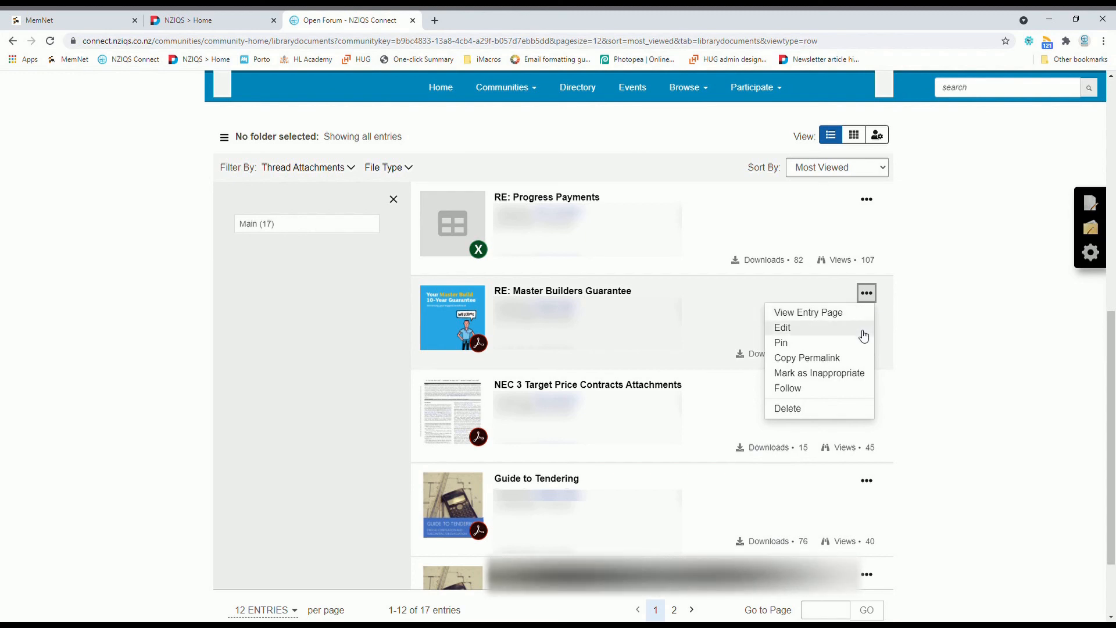
mouse_move(864, 336)
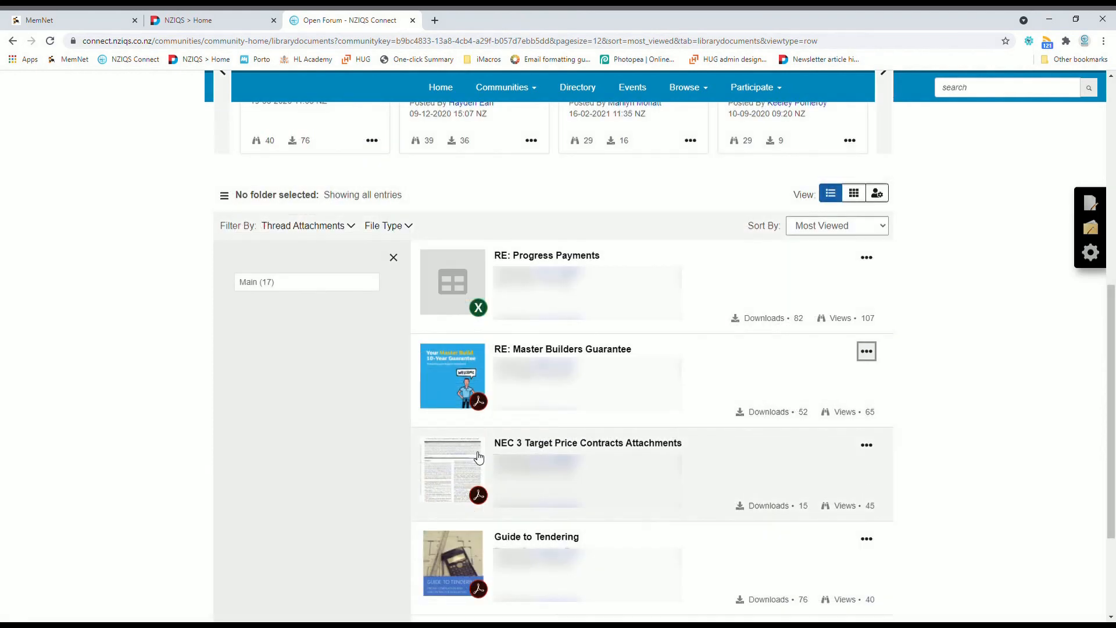
Preview the NEC 3 Target Price Contracts Attachments entry, download its PDF, and show its more-options menu.
left_click(588, 443)
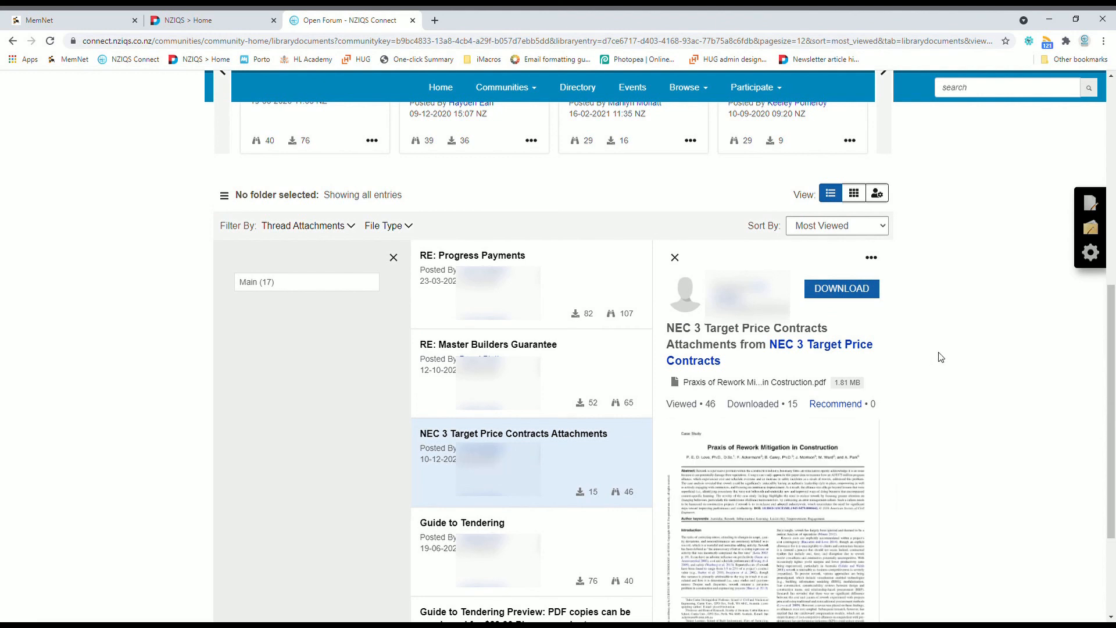
left_click(841, 288)
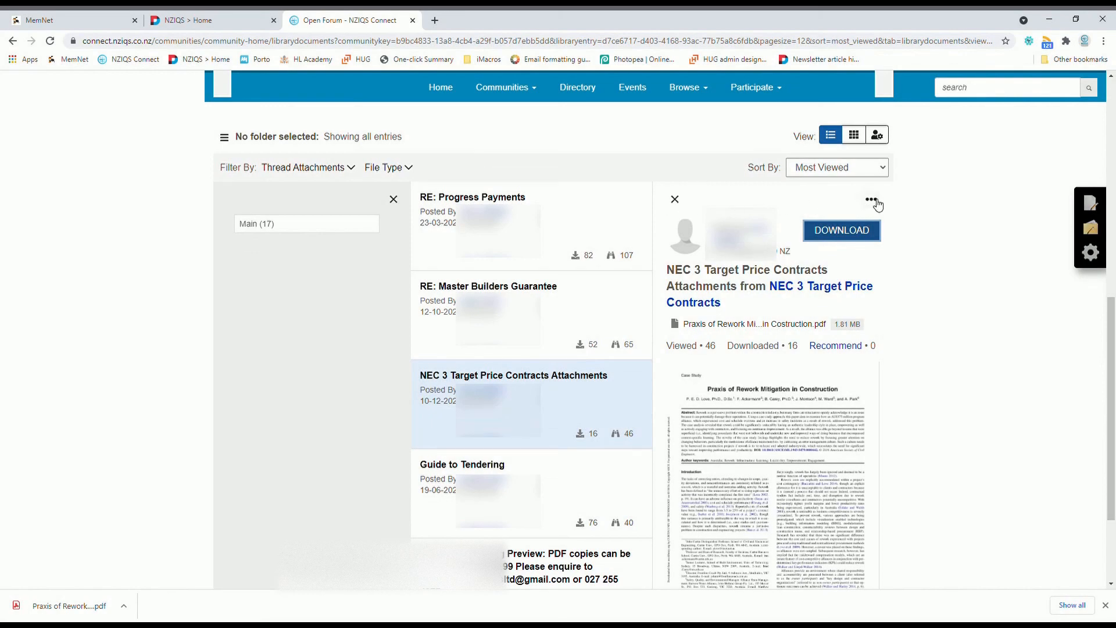
left_click(513, 376)
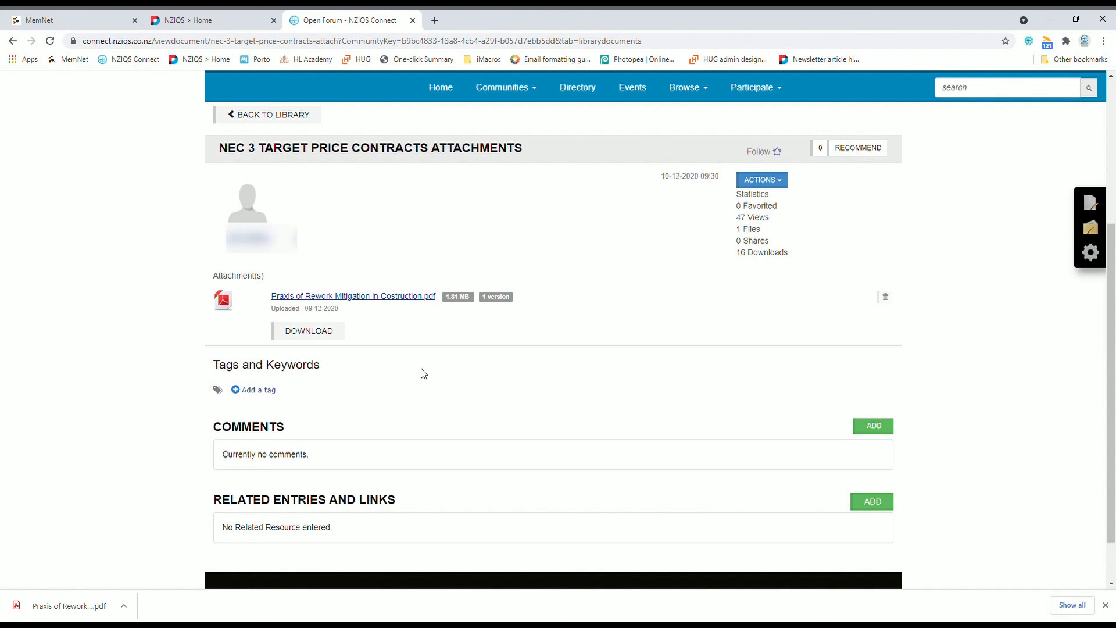
mouse_move(873, 425)
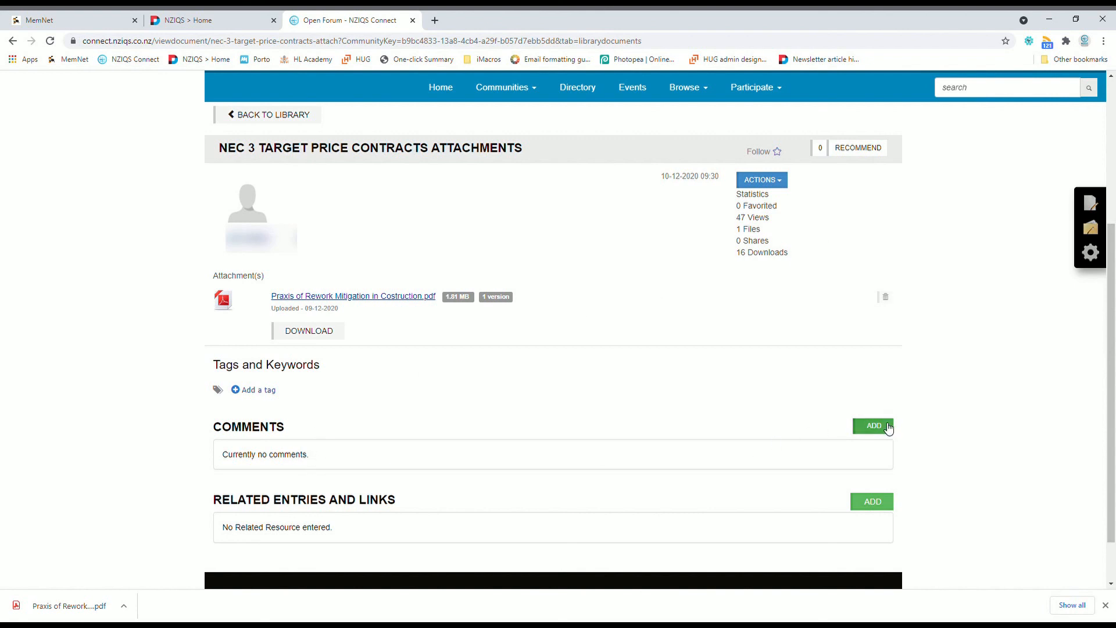